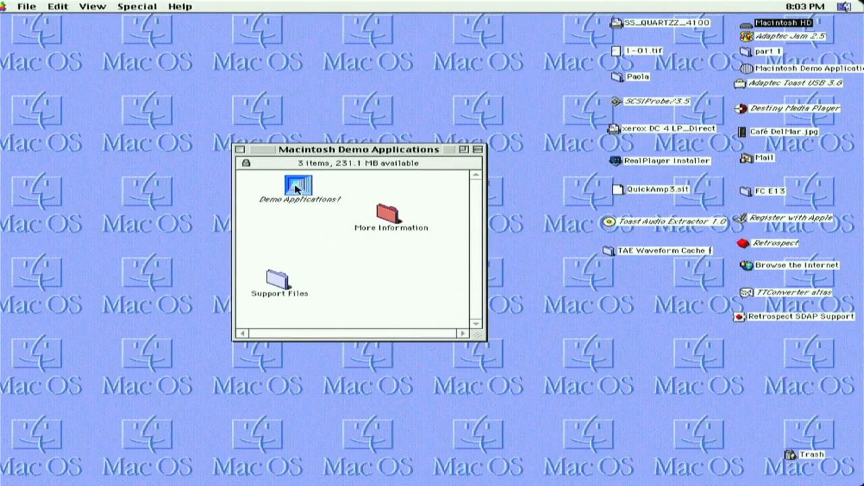
# Open the Demo Applications launcher on page 1 of 8
pyautogui.click(298, 187)
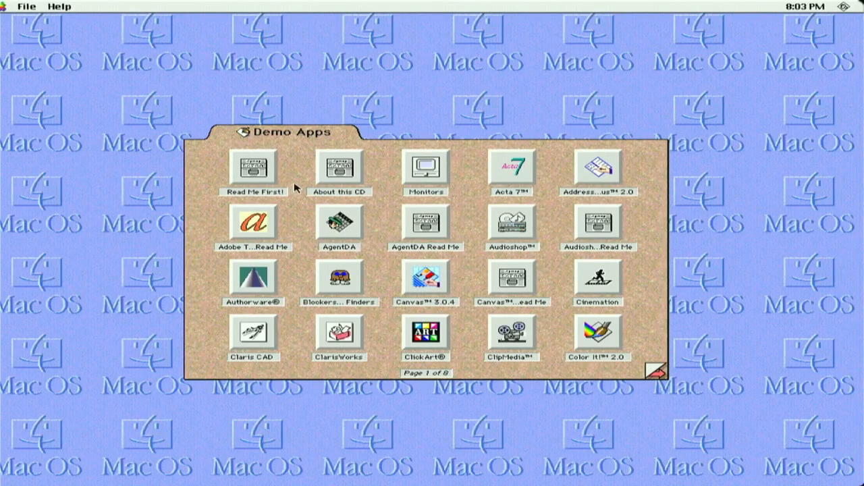
pyautogui.moveTo(417, 206)
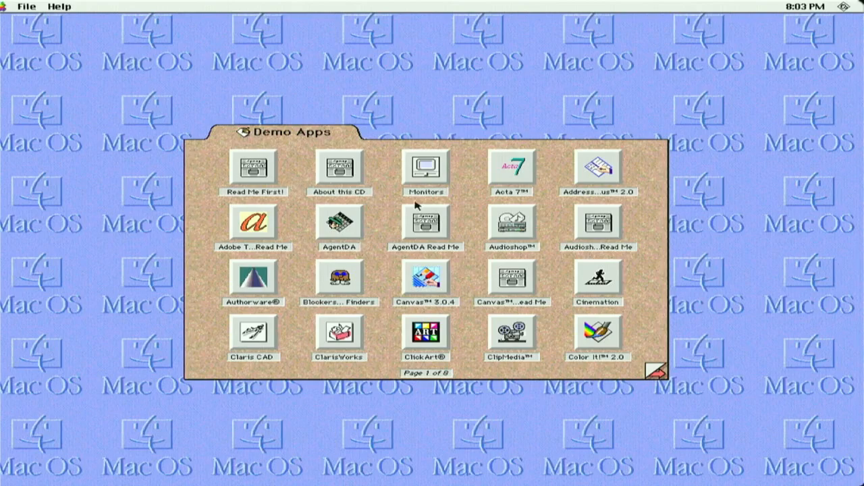
pyautogui.moveTo(408, 207)
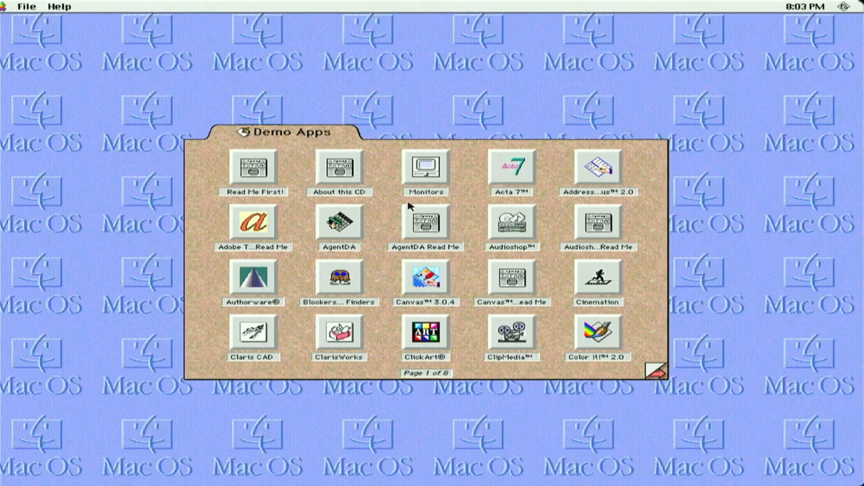
pyautogui.moveTo(304, 176)
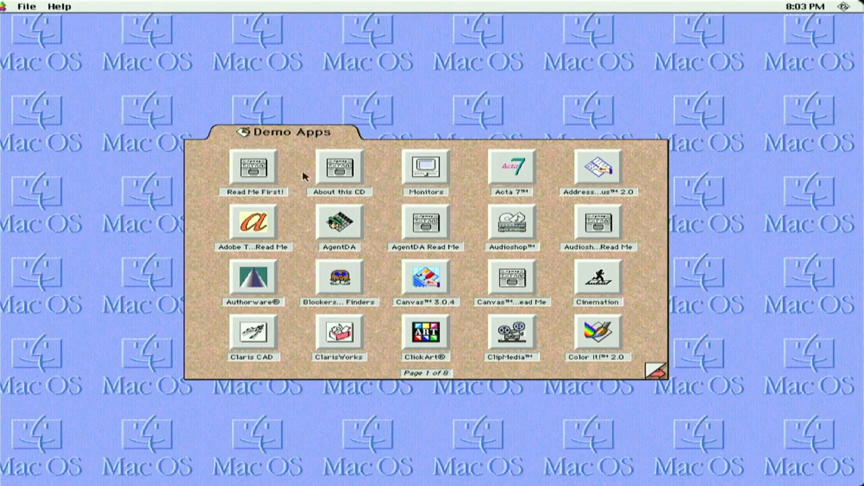
pyautogui.moveTo(404, 174)
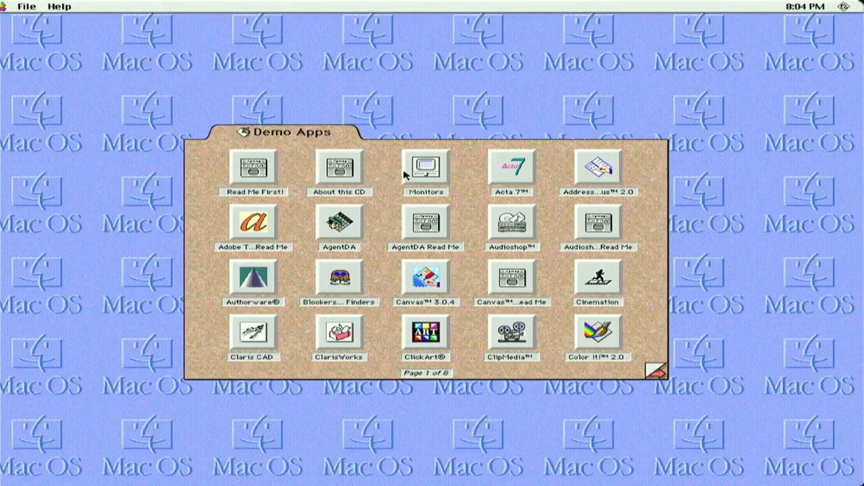
pyautogui.moveTo(309, 246)
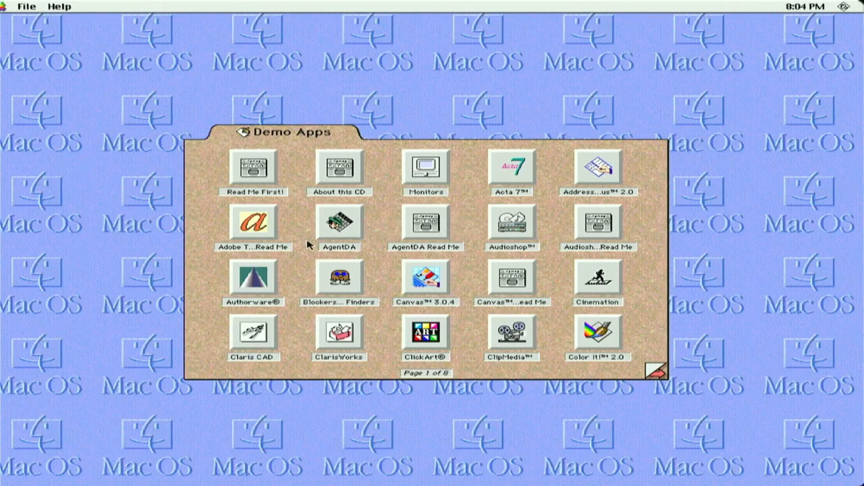
# Select the Blockers & Finders demo on page 1 of the launcher
pyautogui.click(253, 223)
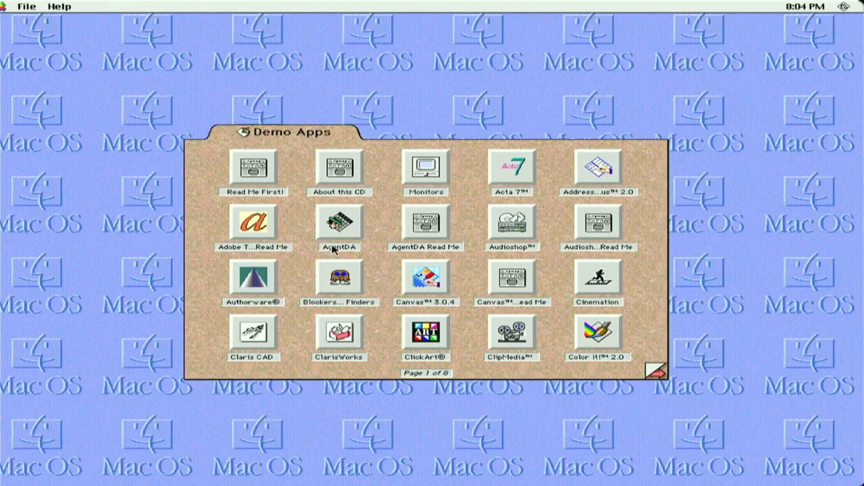
pyautogui.moveTo(537, 250)
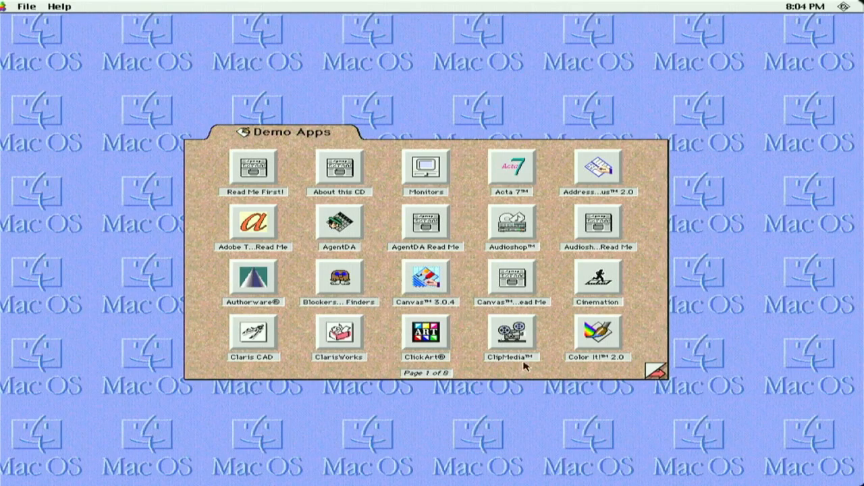
pyautogui.moveTo(397, 348)
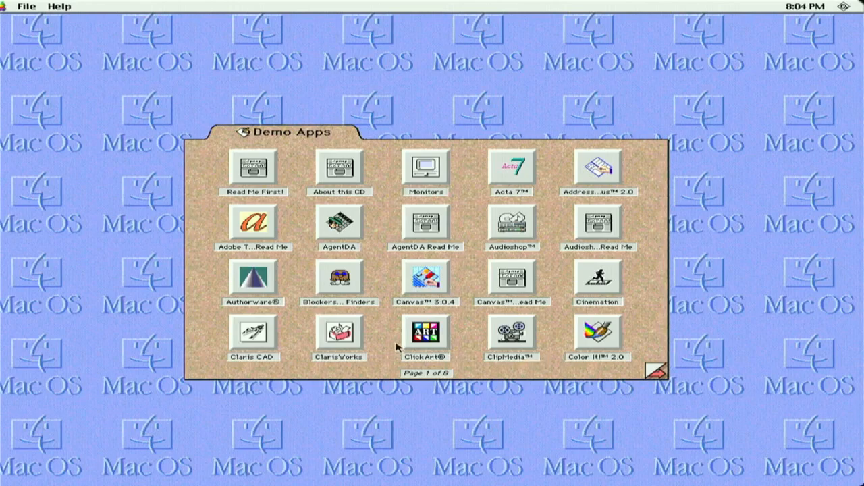
pyautogui.click(339, 283)
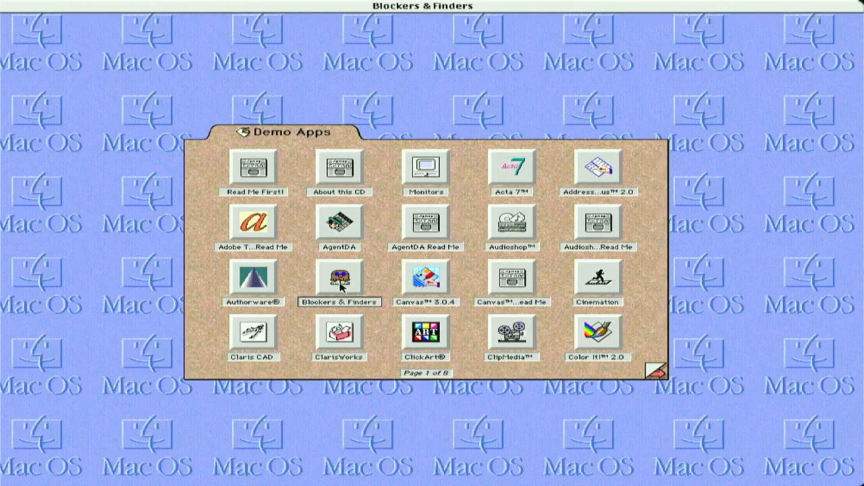
# Launch Blockers & Finders and start a game to find one Tilty
pyautogui.doubleClick(339, 277)
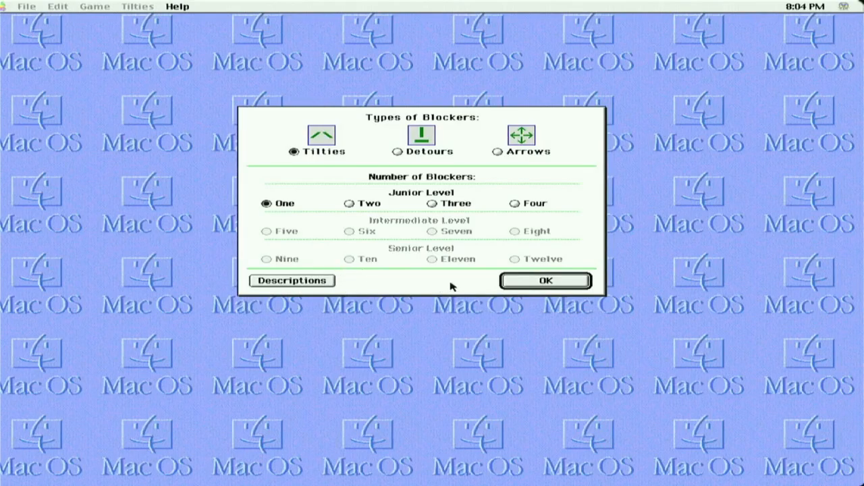
pyautogui.moveTo(439, 258)
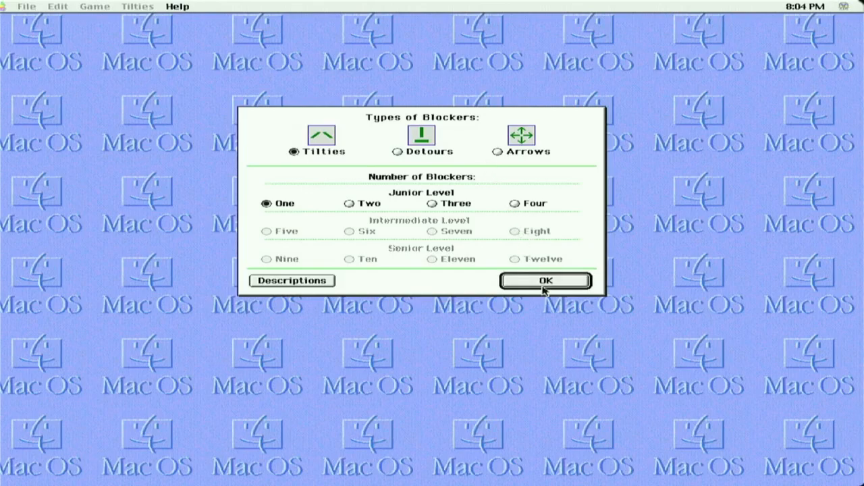
pyautogui.click(544, 280)
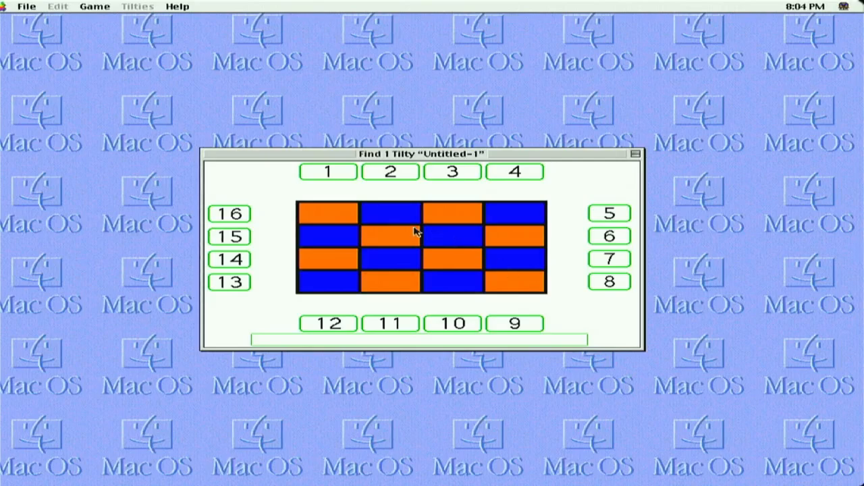
# Uncover most grid blocks to reveal the Tilty, then guess exit 5
pyautogui.click(390, 213)
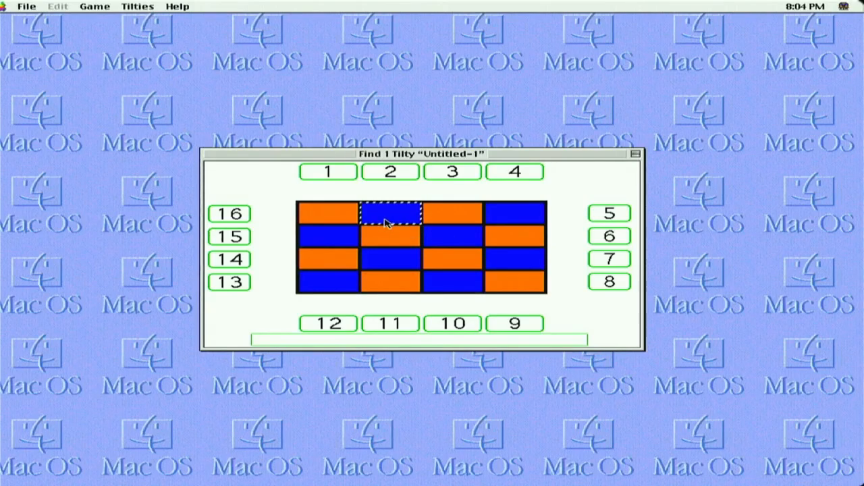
pyautogui.click(391, 214)
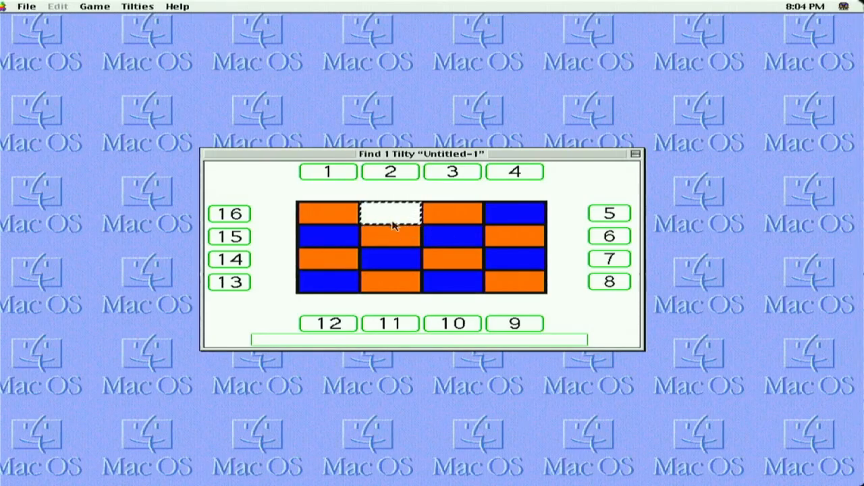
pyautogui.click(453, 258)
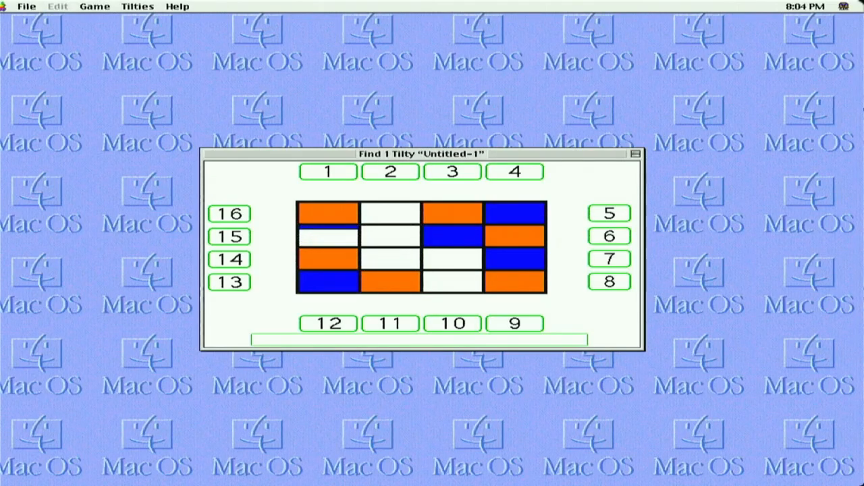
pyautogui.click(328, 259)
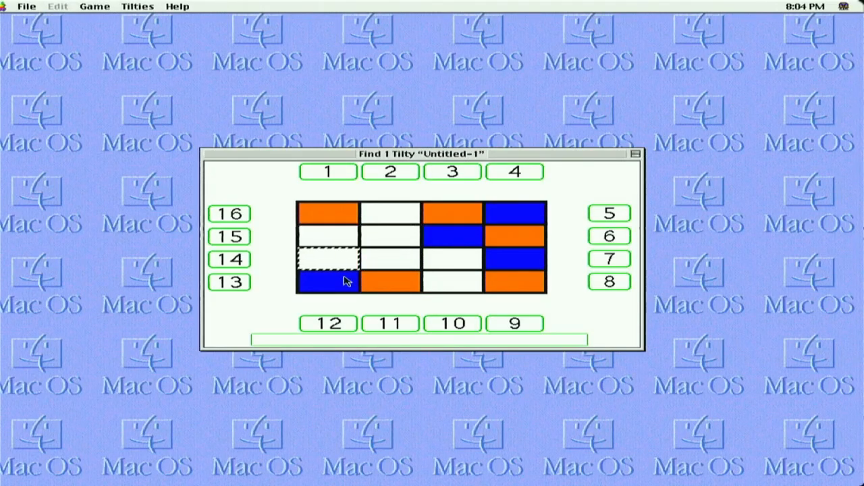
pyautogui.click(328, 282)
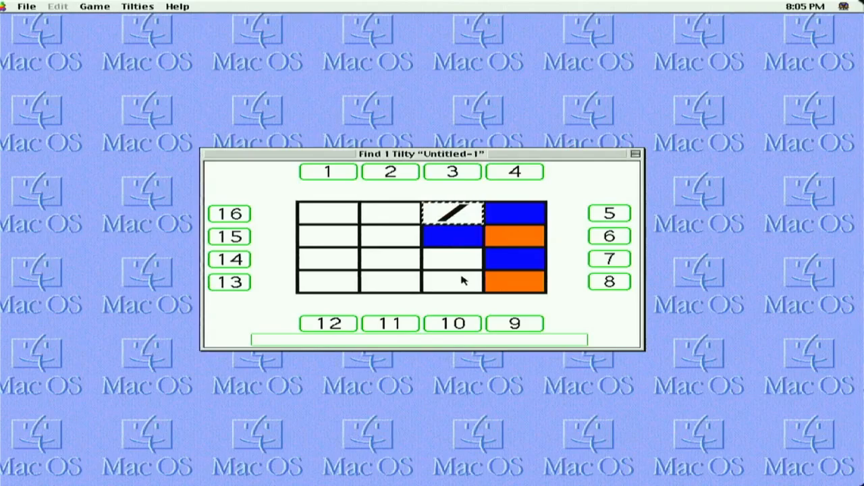
pyautogui.click(609, 213)
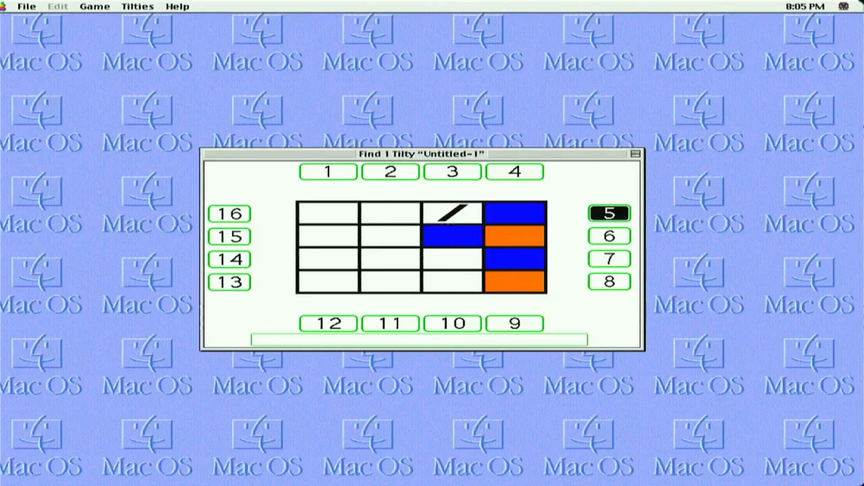
pyautogui.moveTo(572, 213)
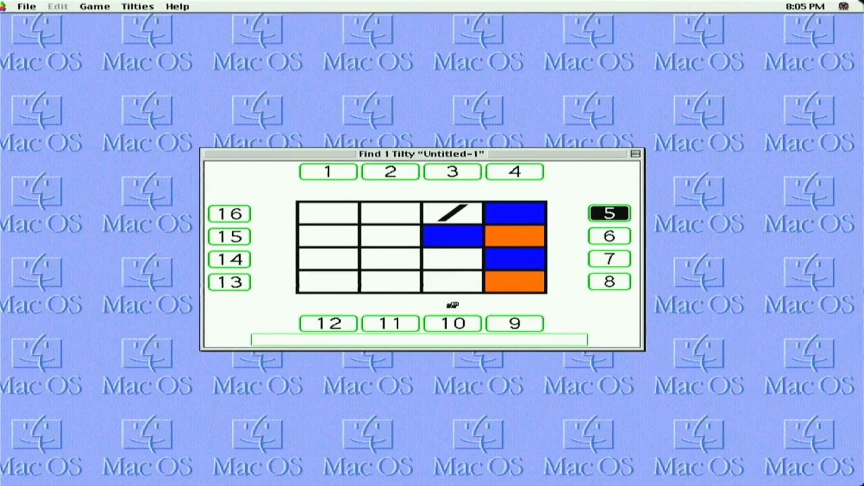
pyautogui.click(608, 213)
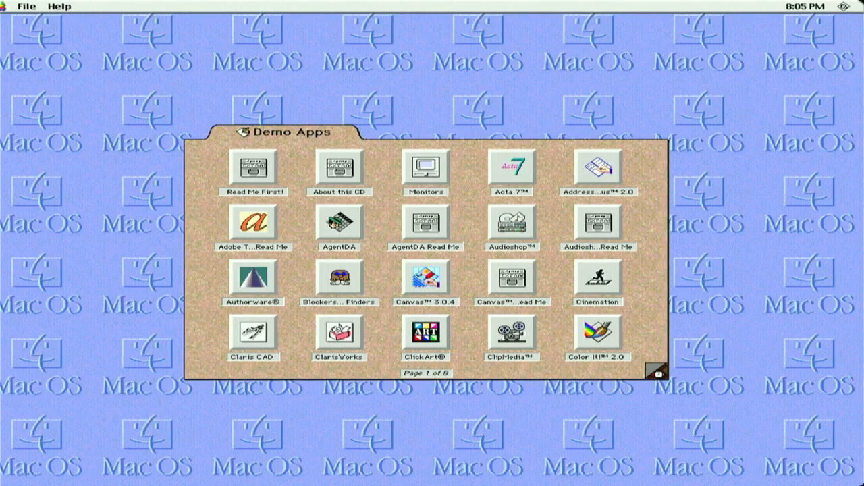
pyautogui.moveTo(660, 378)
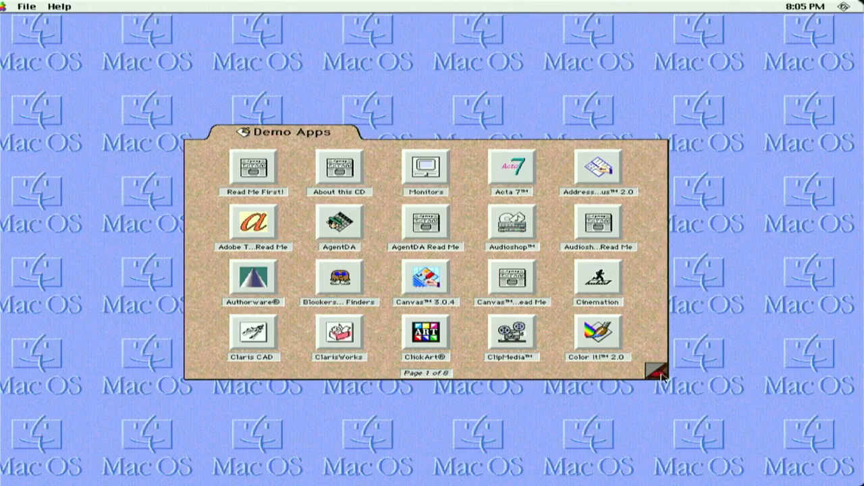
# Turn the launcher to page 2 of 8, Color It Read Me through HyperGlot
pyautogui.click(654, 372)
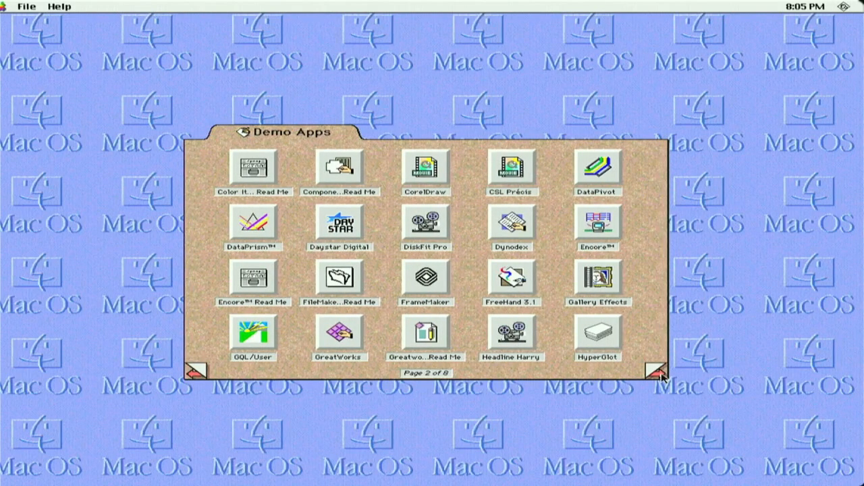
pyautogui.moveTo(443, 206)
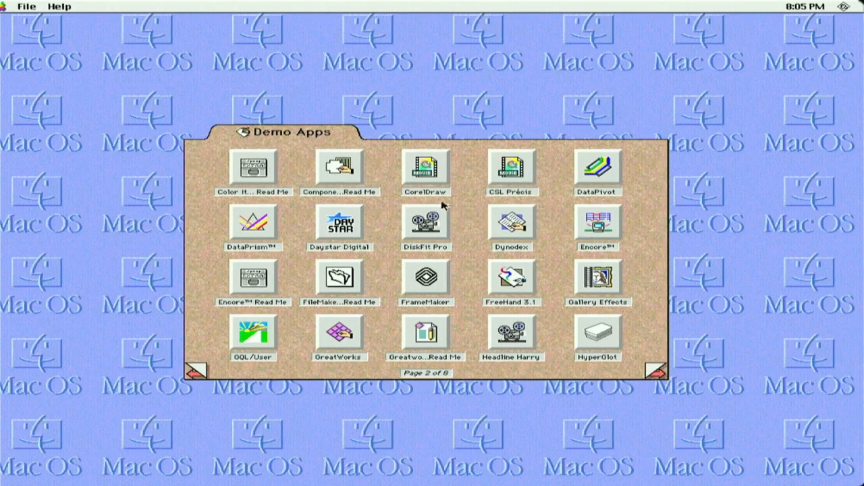
pyautogui.moveTo(274, 246)
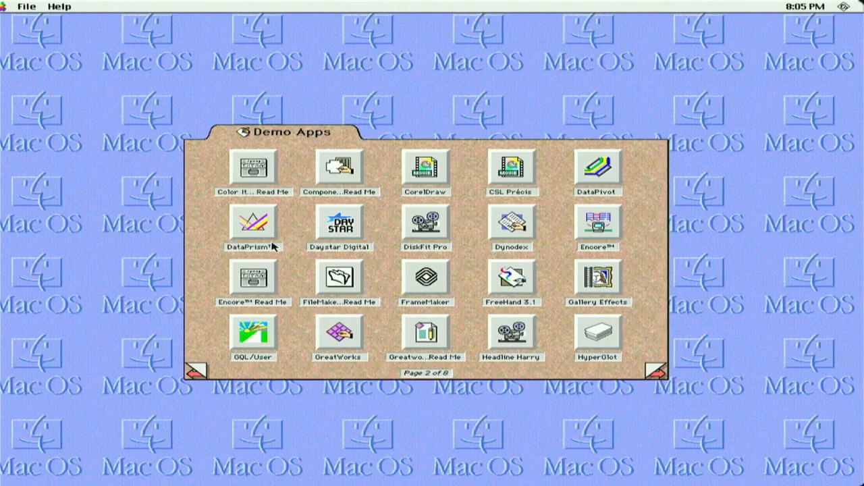
pyautogui.moveTo(503, 239)
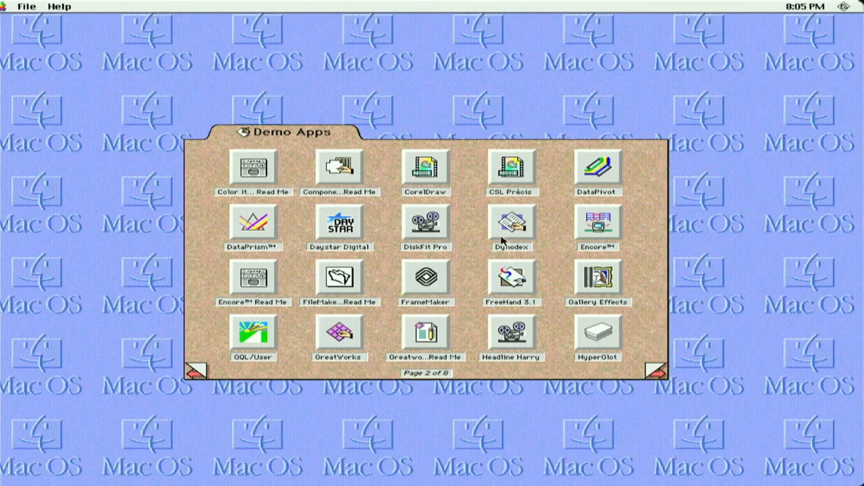
pyautogui.moveTo(538, 251)
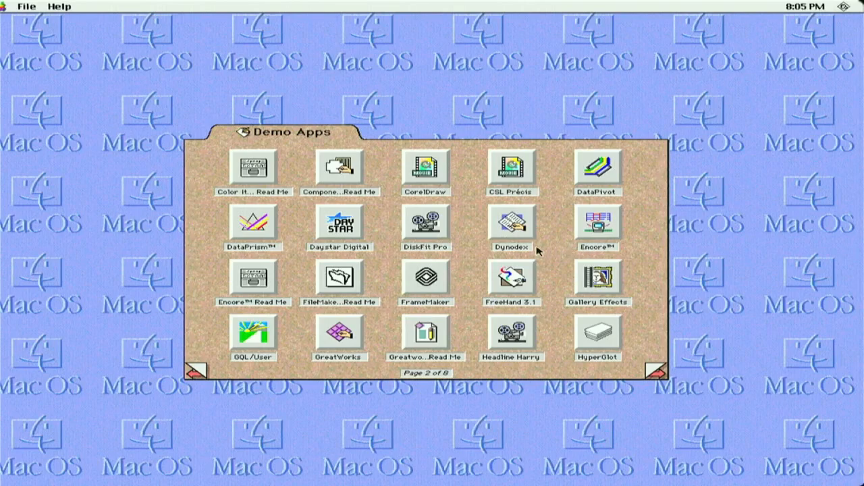
pyautogui.moveTo(562, 301)
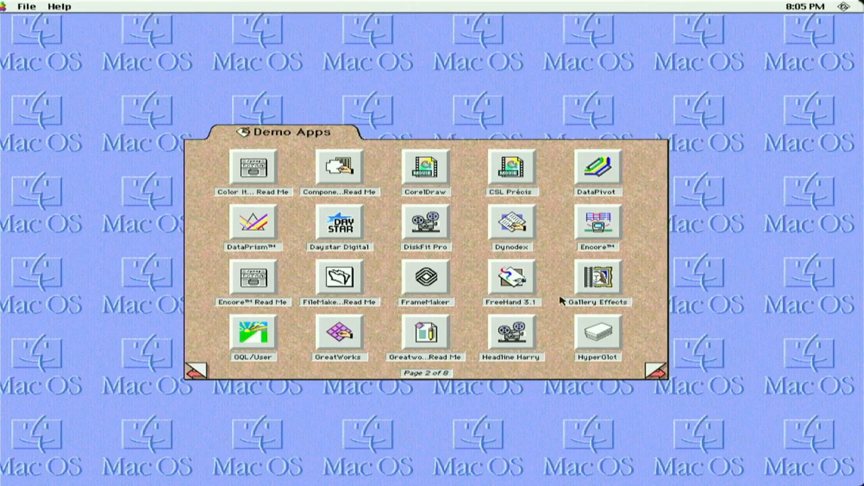
pyautogui.moveTo(452, 331)
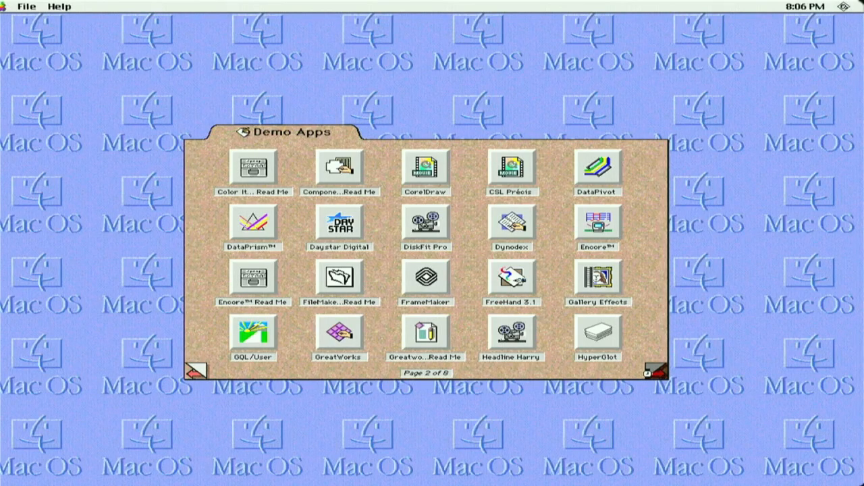
# Advance the launcher to page 3 of 8, with Kid Pix and LabVIEW 2
pyautogui.click(656, 372)
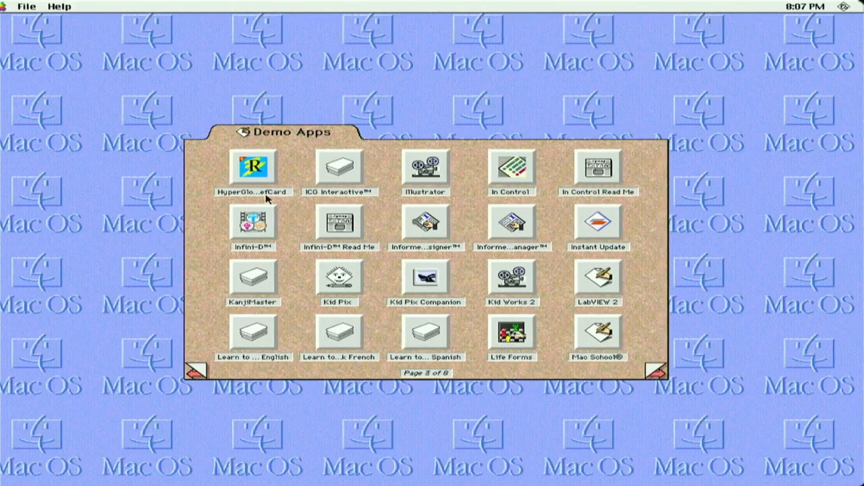
pyautogui.click(252, 192)
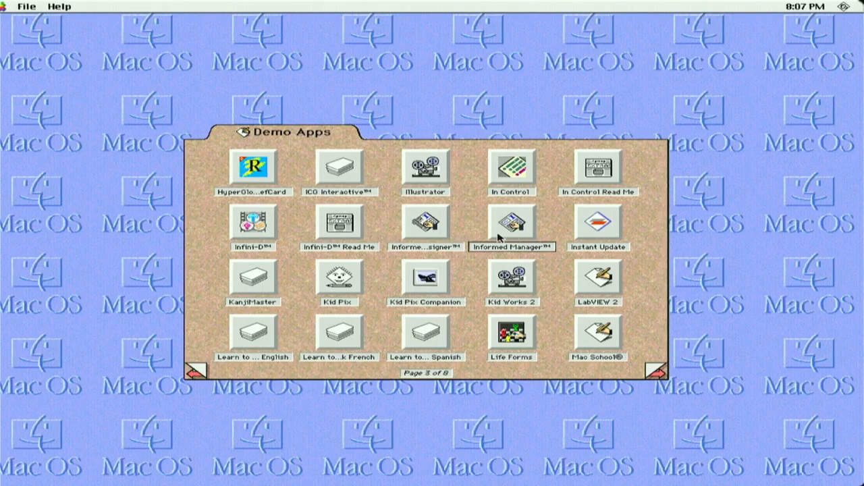
pyautogui.moveTo(425, 287)
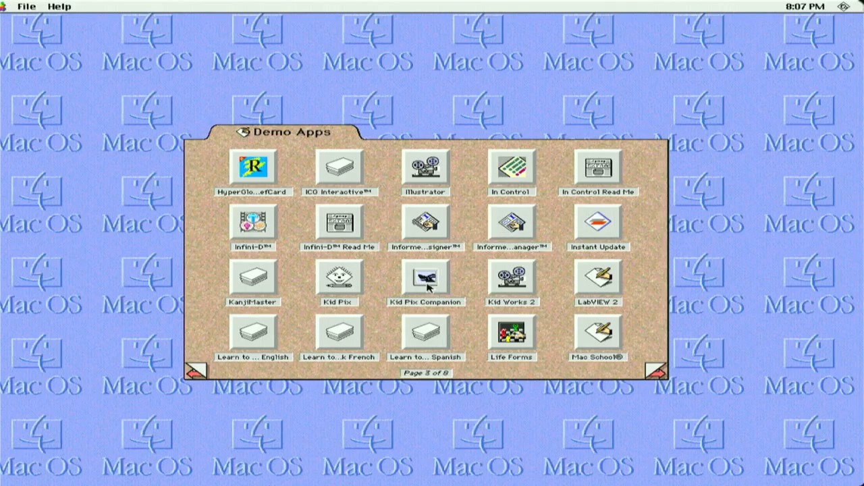
pyautogui.moveTo(483, 315)
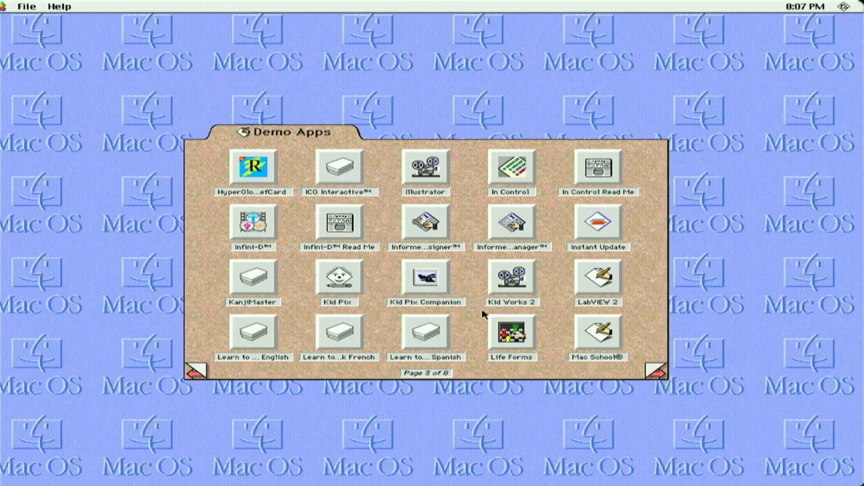
pyautogui.moveTo(427, 284)
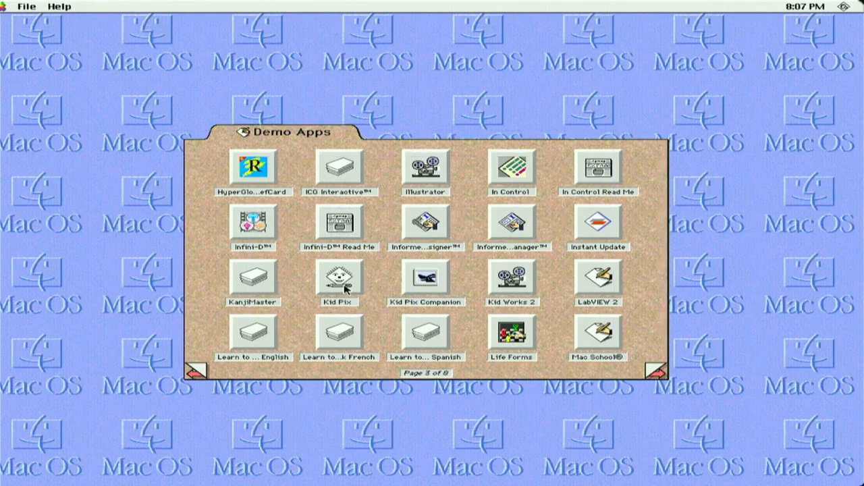
# Launch Kid Pix past its demo notice and draw a wavy black line
pyautogui.doubleClick(339, 279)
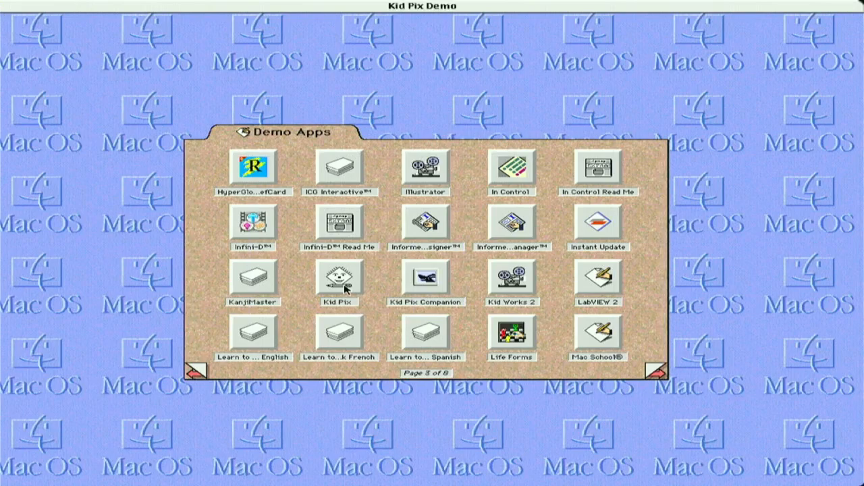
pyautogui.doubleClick(339, 279)
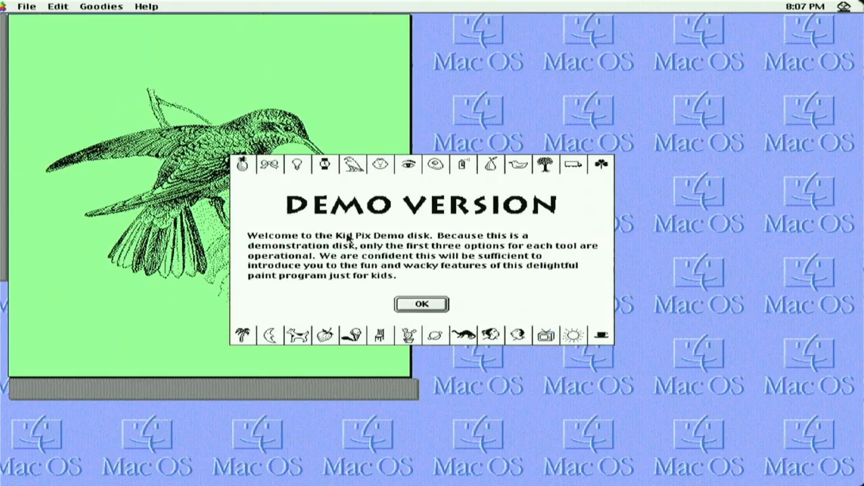
pyautogui.click(421, 303)
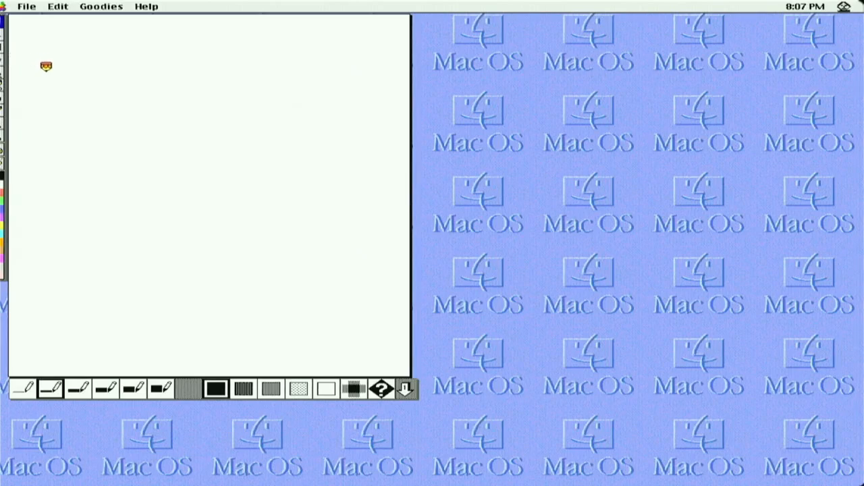
pyautogui.moveTo(46, 74); pyautogui.dragTo(150, 113)
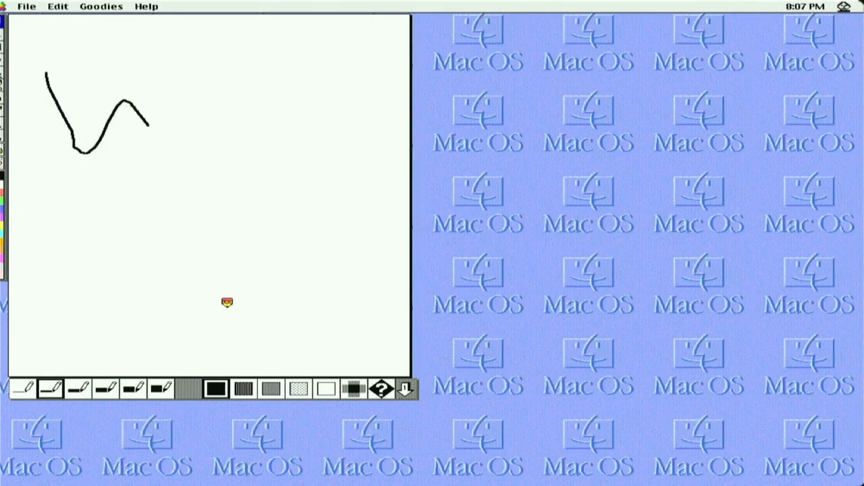
pyautogui.moveTo(95, 218)
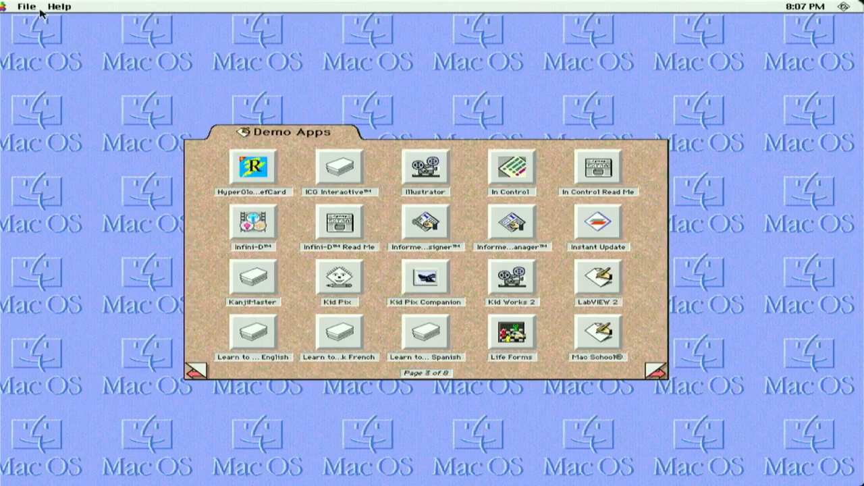
pyautogui.moveTo(500, 252)
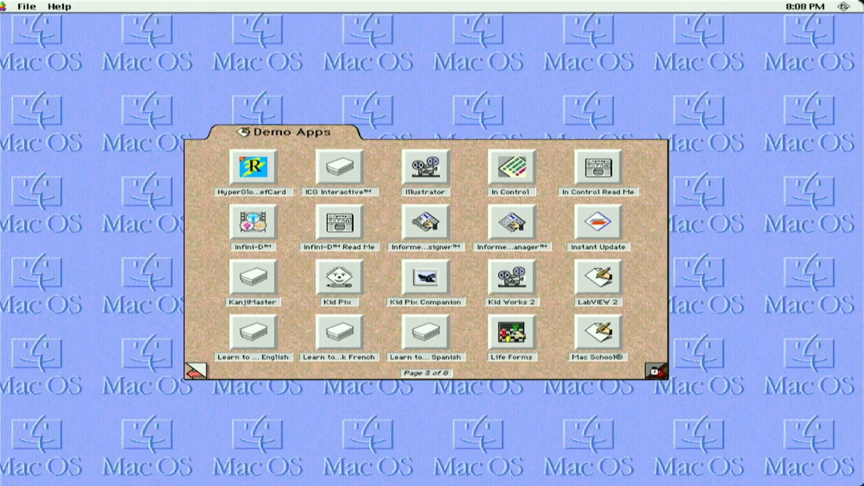
# Turn the launcher to page 4 of 8, MacDraw II through Muppets on Stage
pyautogui.click(659, 372)
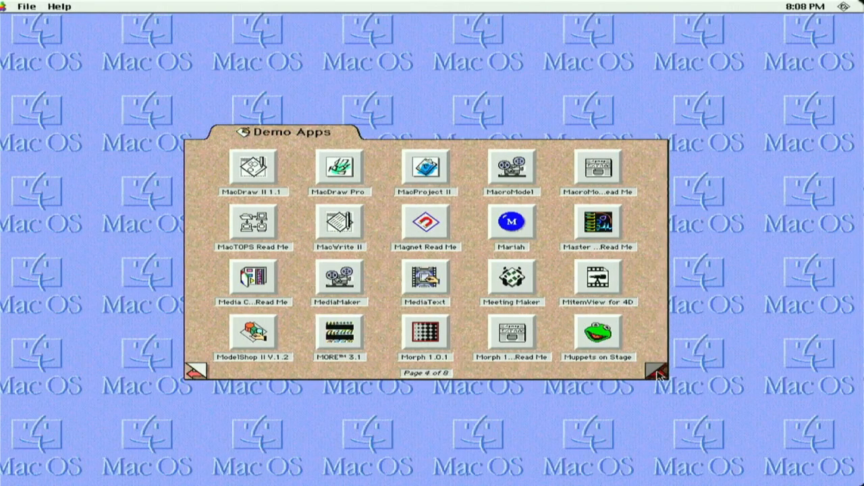
pyautogui.moveTo(635, 372)
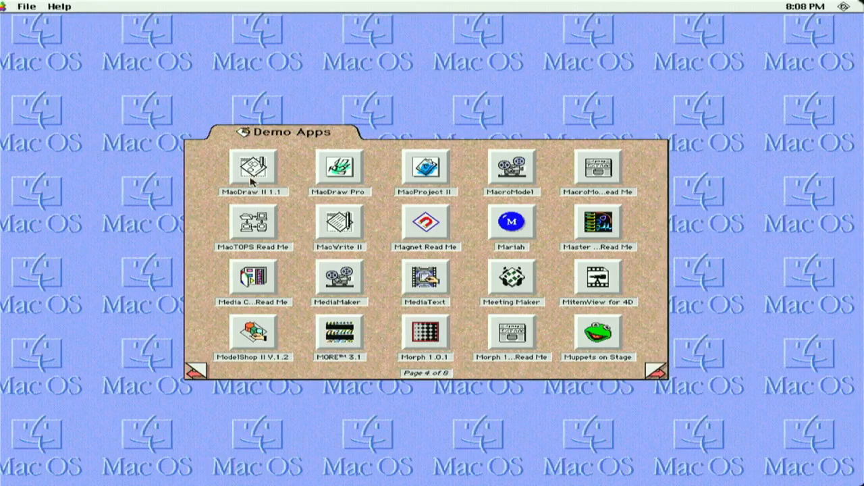
pyautogui.moveTo(491, 214)
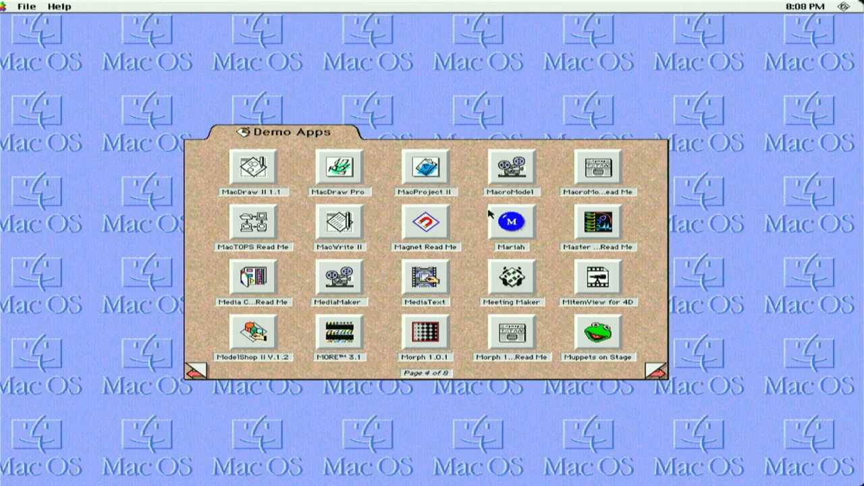
pyautogui.moveTo(513, 306)
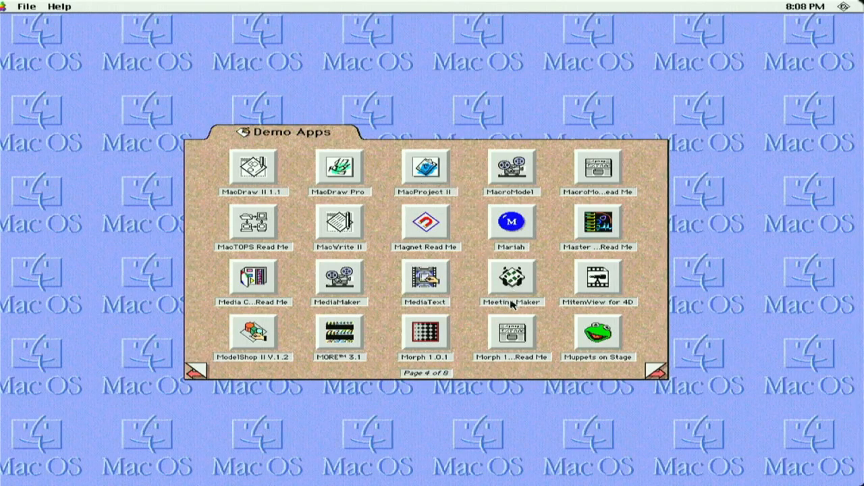
pyautogui.click(511, 333)
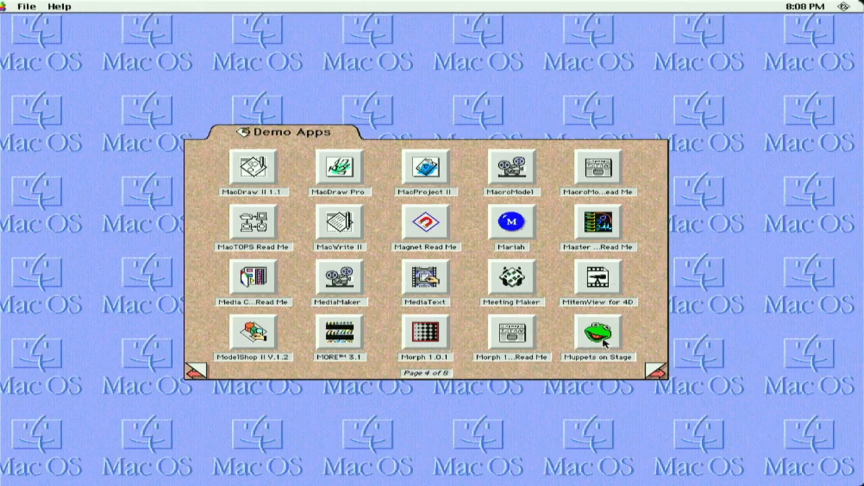
# Launch the Muppets on Stage demo to its main menu
pyautogui.doubleClick(597, 335)
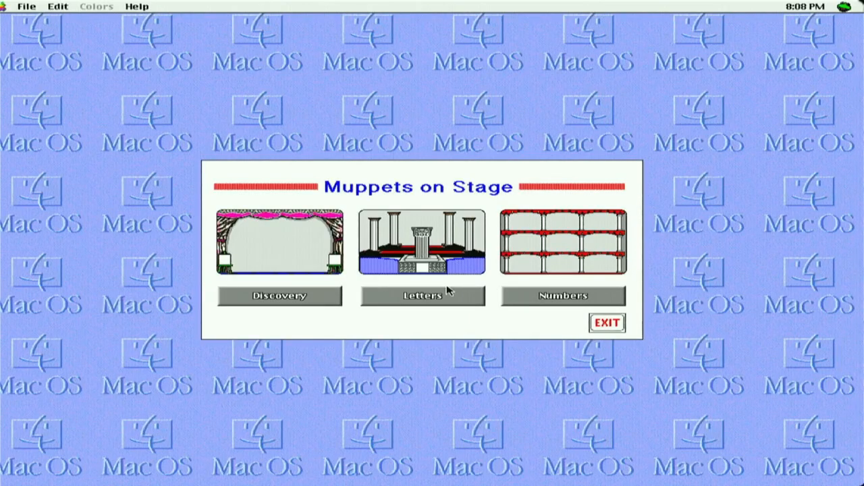
pyautogui.moveTo(453, 308)
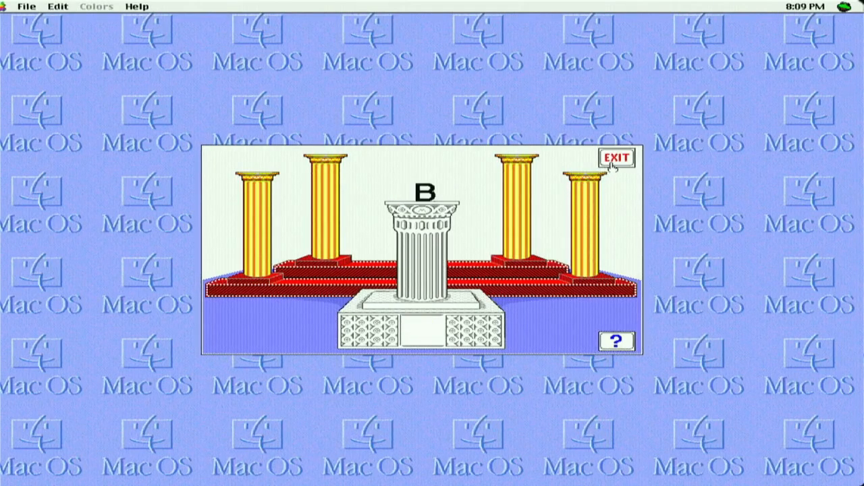
# Leave Letters, try the Numbers counting game answering 8, and return to the menu
pyautogui.click(616, 157)
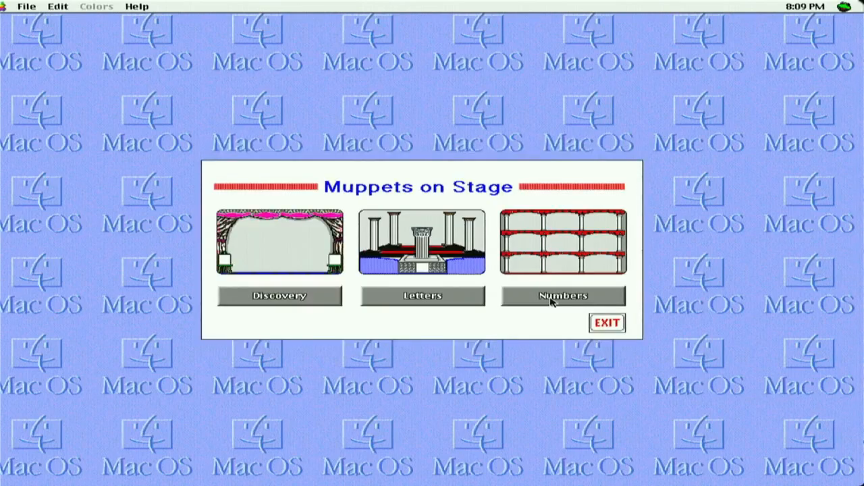
pyautogui.click(562, 295)
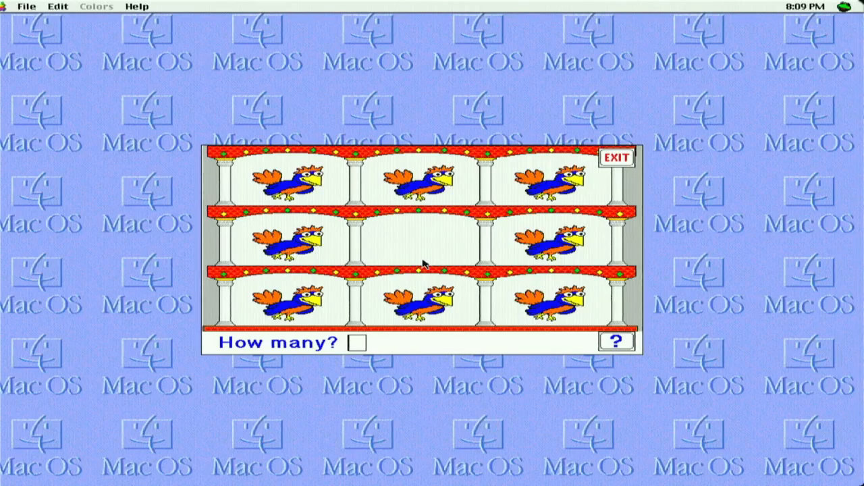
pyautogui.write('8')
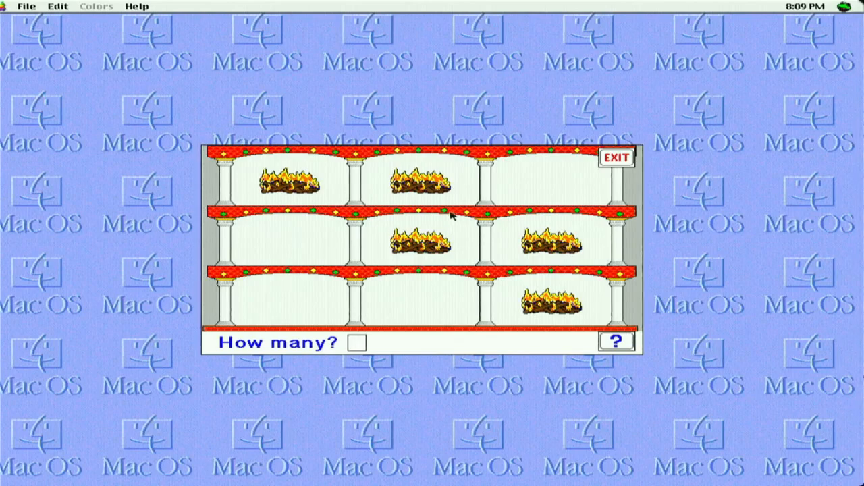
pyautogui.click(615, 158)
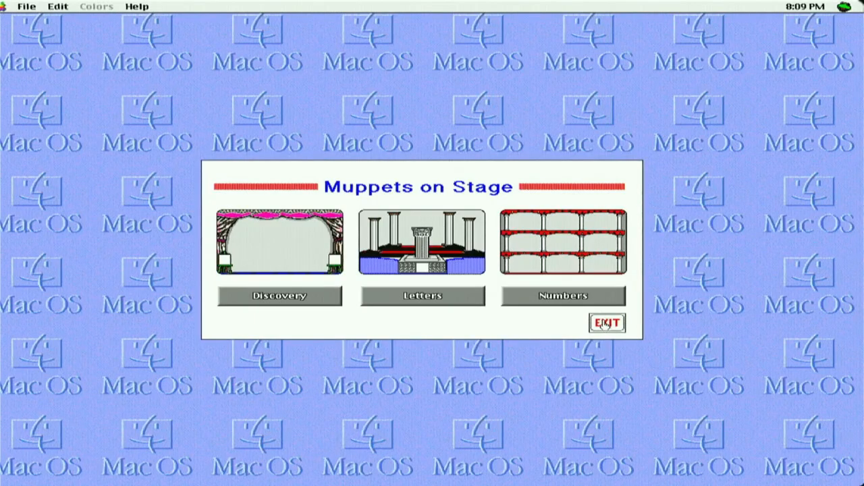
# Quit Muppets on Stage and page the Demo Apps folder forward to page 7 of 8
pyautogui.click(606, 323)
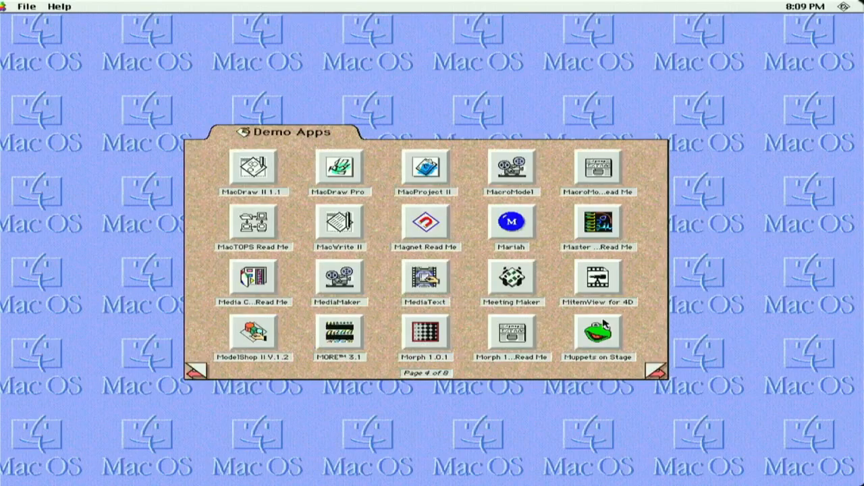
pyautogui.moveTo(650, 368)
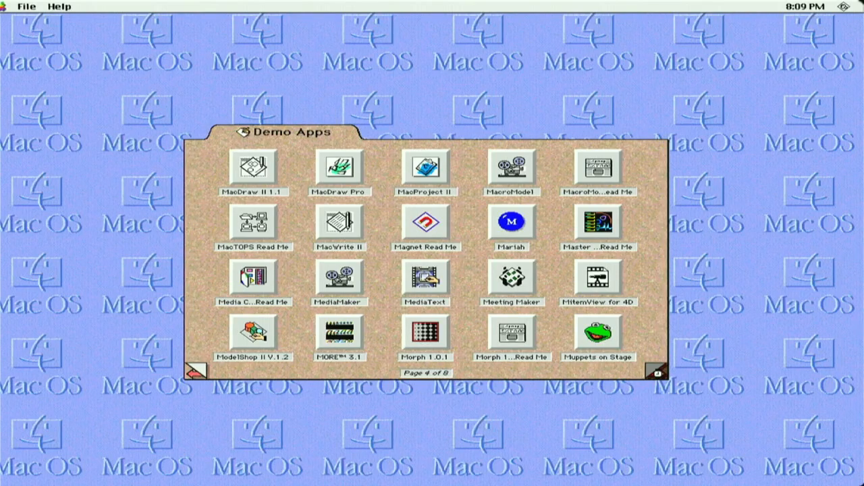
pyautogui.click(657, 371)
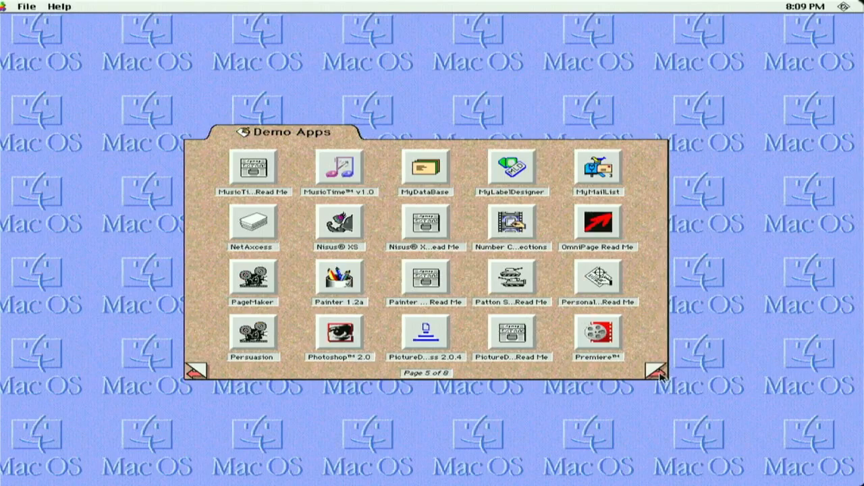
pyautogui.moveTo(442, 192)
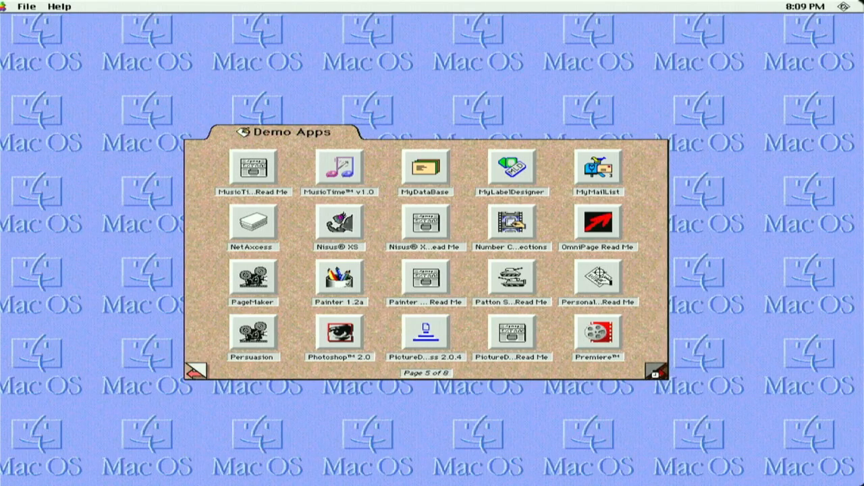
pyautogui.click(654, 371)
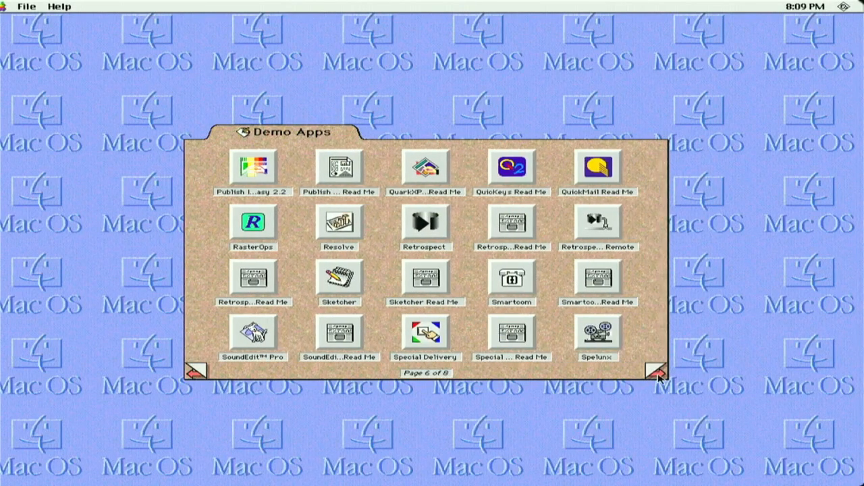
pyautogui.moveTo(497, 189)
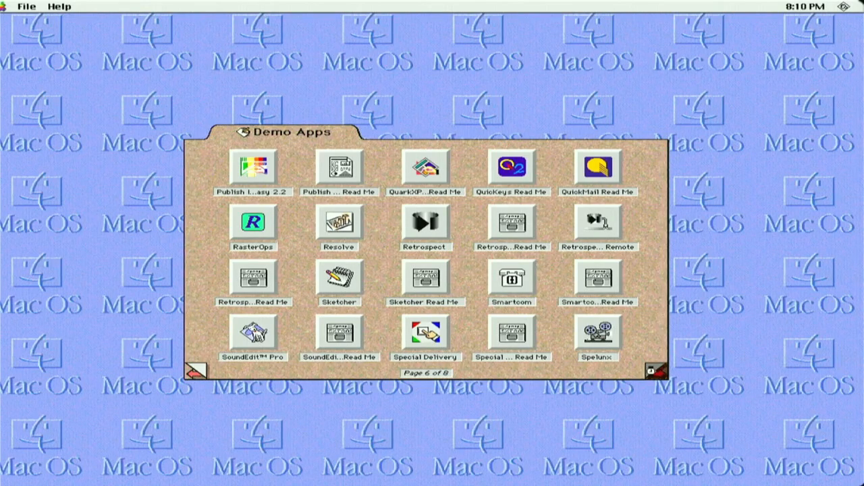
pyautogui.click(654, 370)
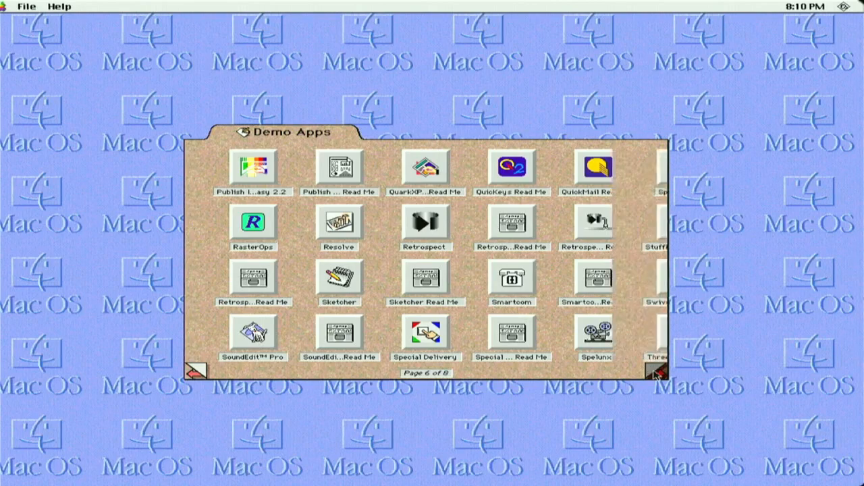
pyautogui.click(659, 371)
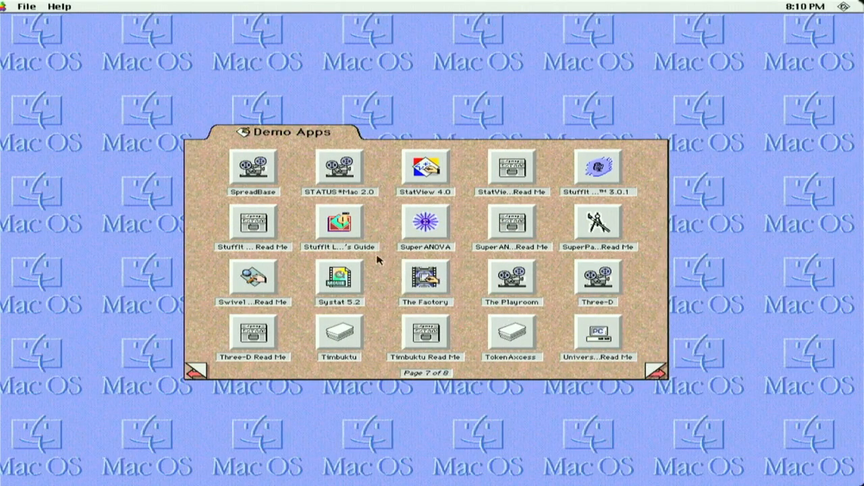
pyautogui.moveTo(444, 310)
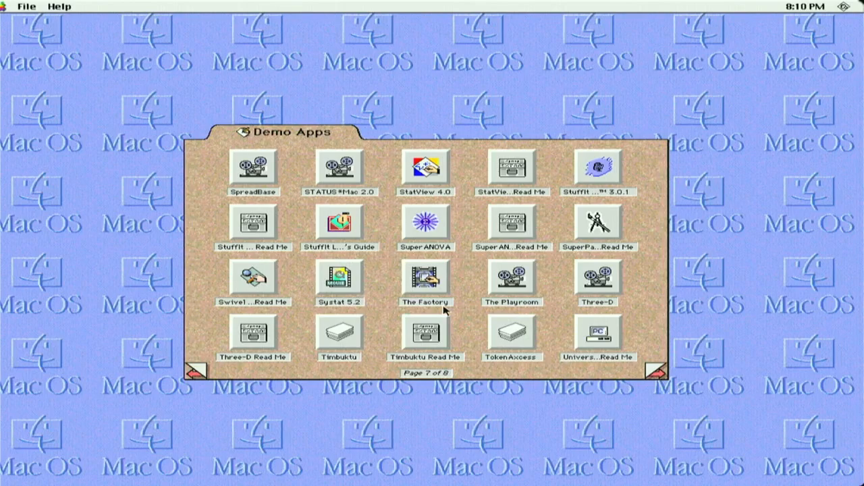
pyautogui.moveTo(521, 288)
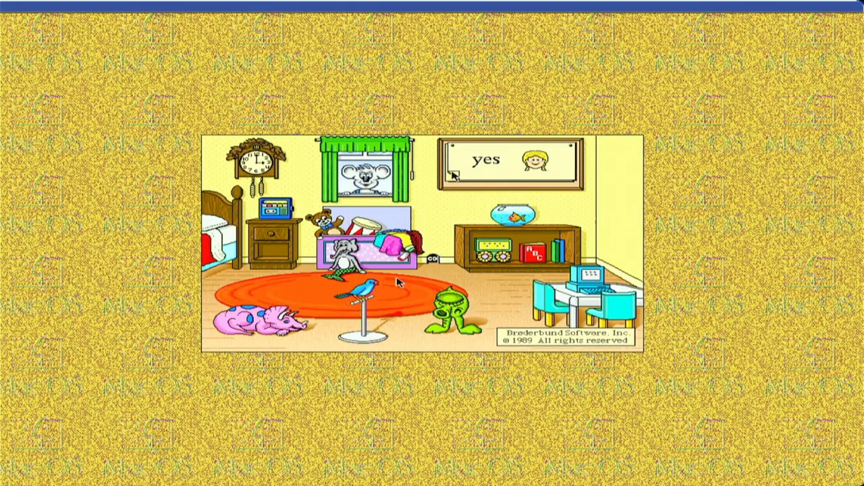
pyautogui.moveTo(374, 294)
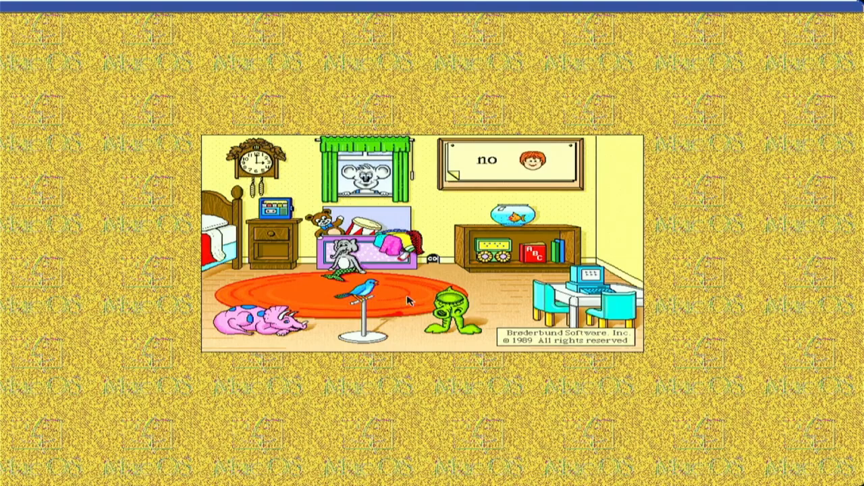
pyautogui.click(506, 160)
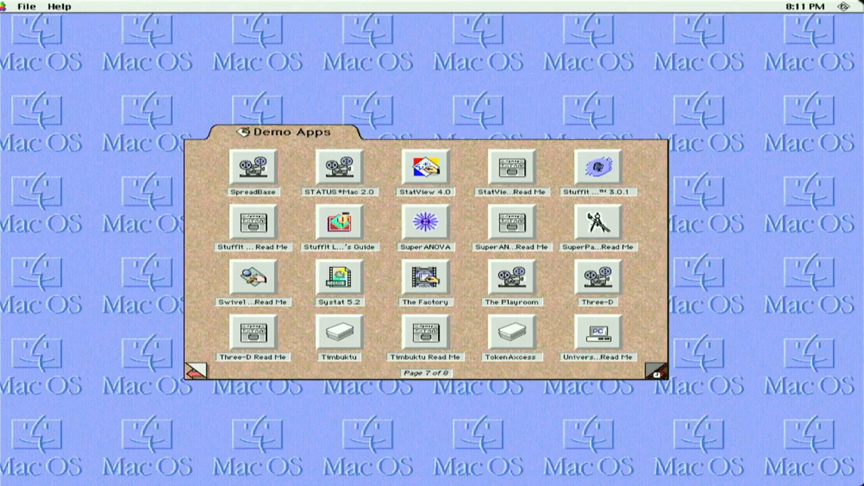
# Go to page 8 of 8 and launch Where in Time is Carmen Sandiego?
pyautogui.click(657, 372)
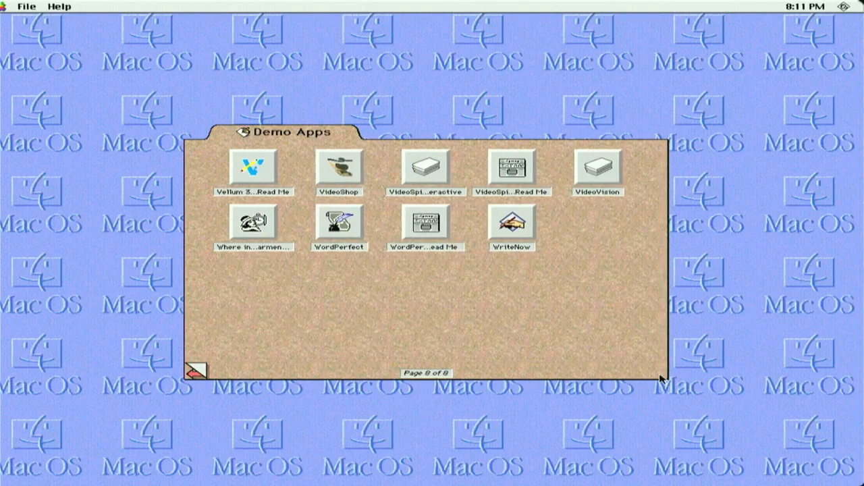
pyautogui.moveTo(486, 226)
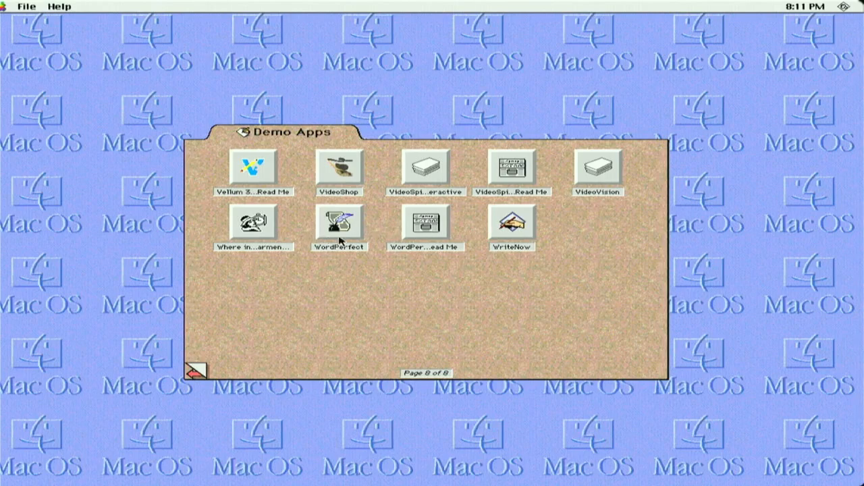
pyautogui.click(252, 223)
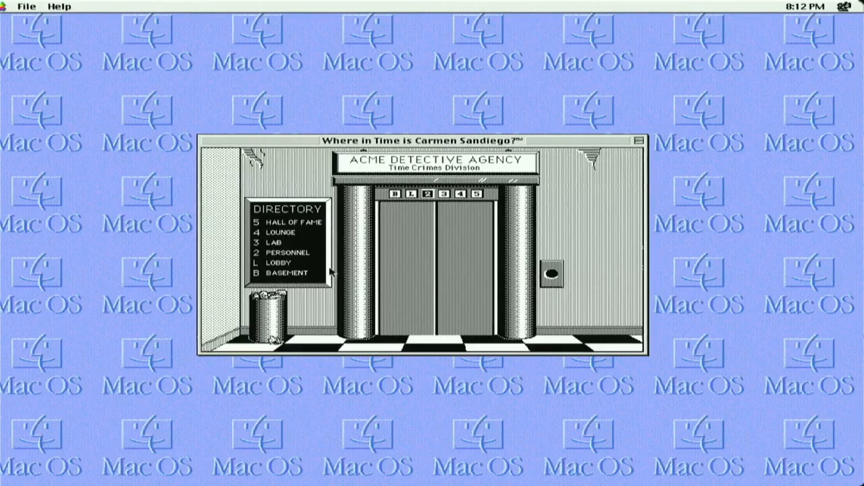
pyautogui.moveTo(422, 262)
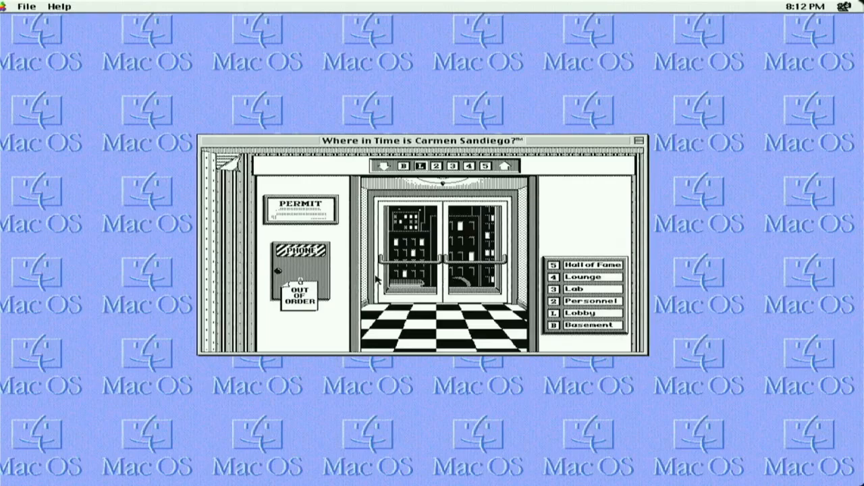
pyautogui.moveTo(355, 273)
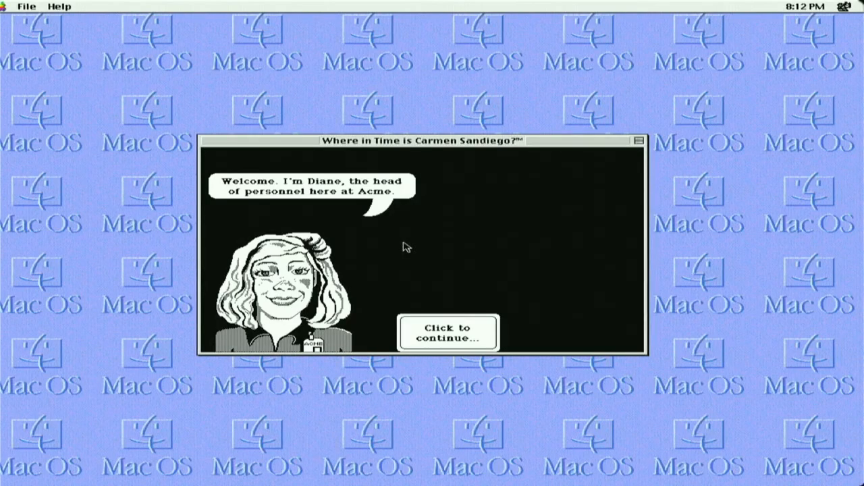
pyautogui.moveTo(400, 284)
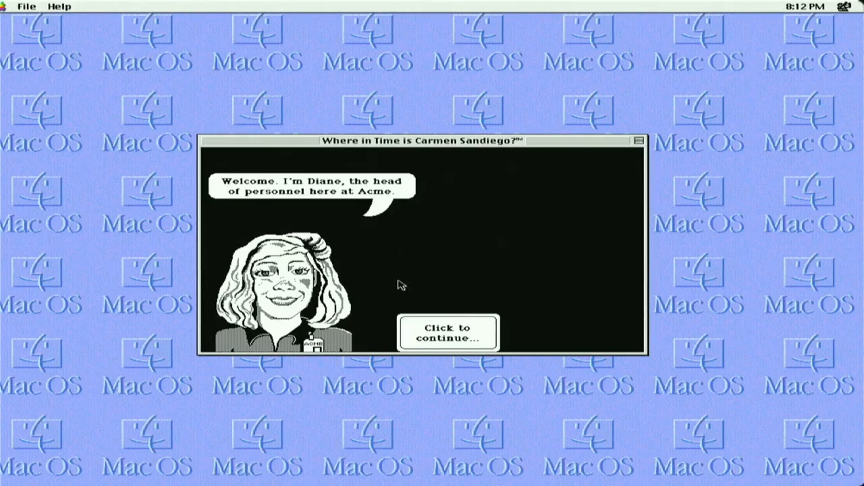
# Get past the welcome and sign the liability release form with the name 'rretrot'
pyautogui.click(448, 332)
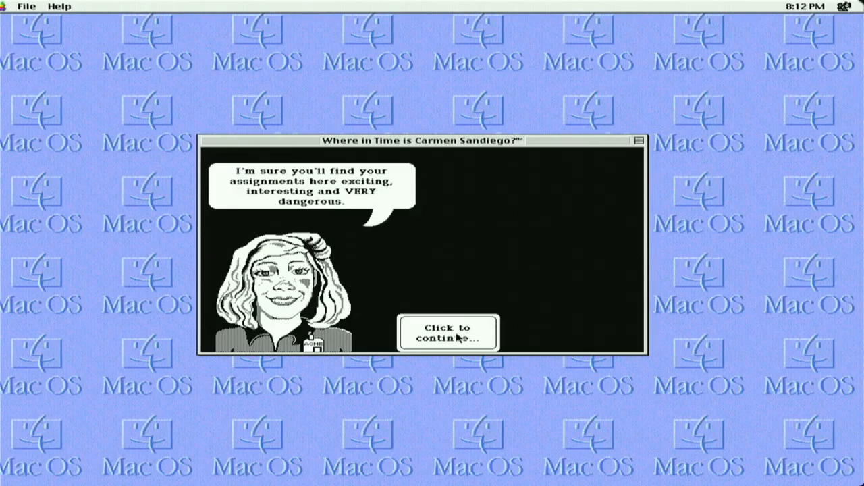
pyautogui.click(447, 331)
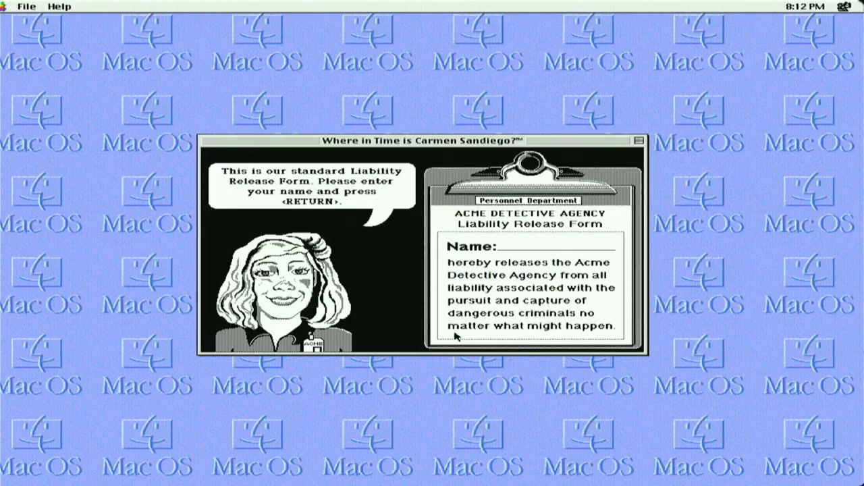
pyautogui.write('r')
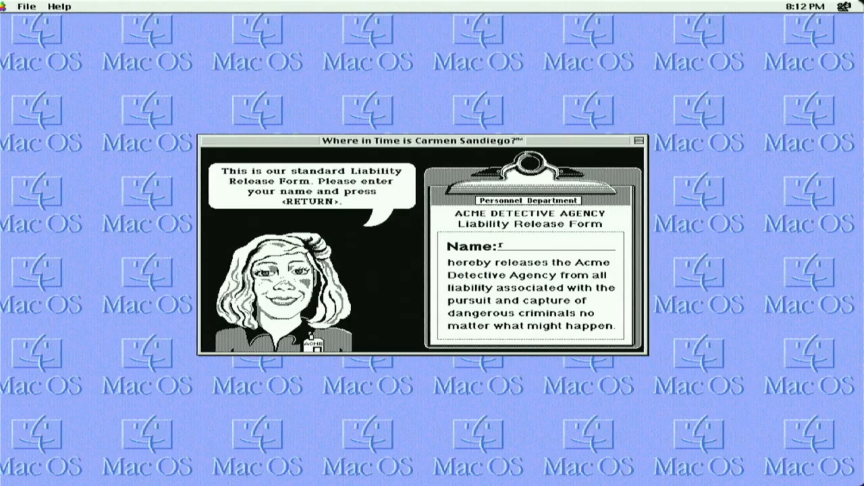
pyautogui.write('retrotech')
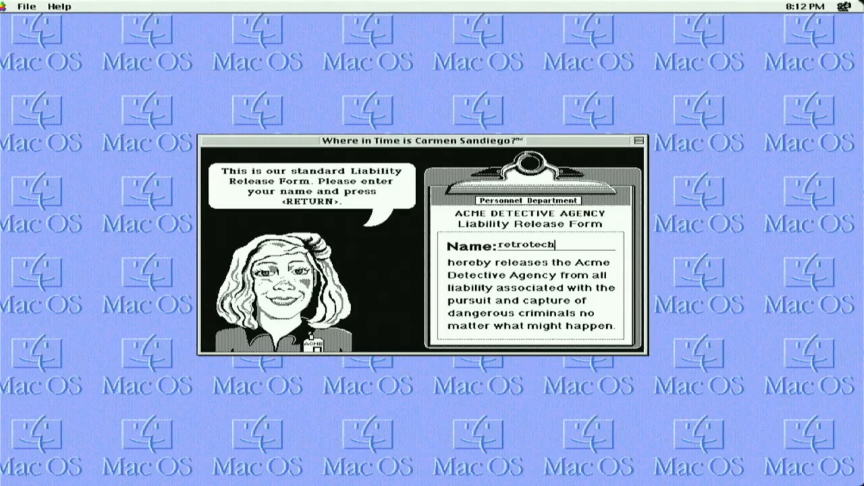
pyautogui.press('Return')
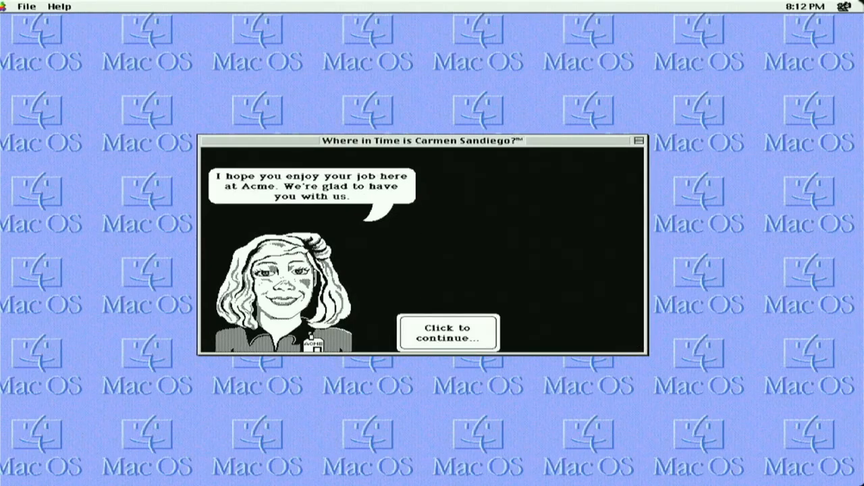
# Go through the agents' briefings to receive the Chronoskimmer with valid diagnostics
pyautogui.click(447, 332)
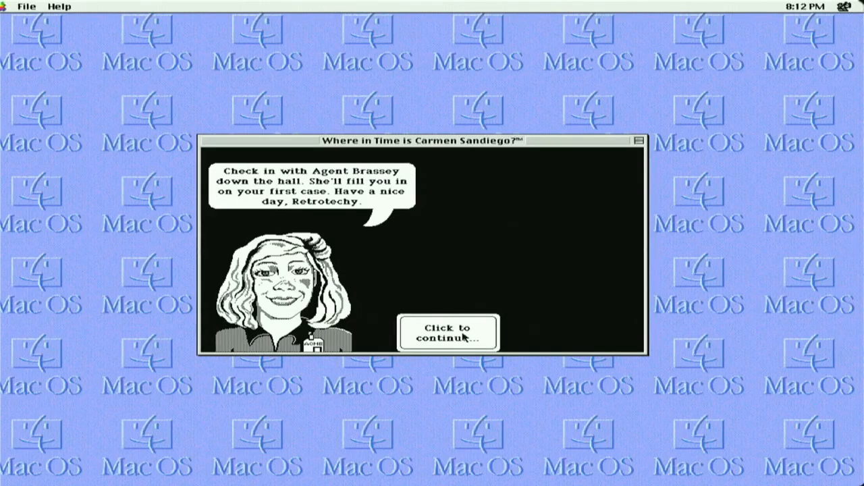
pyautogui.click(448, 331)
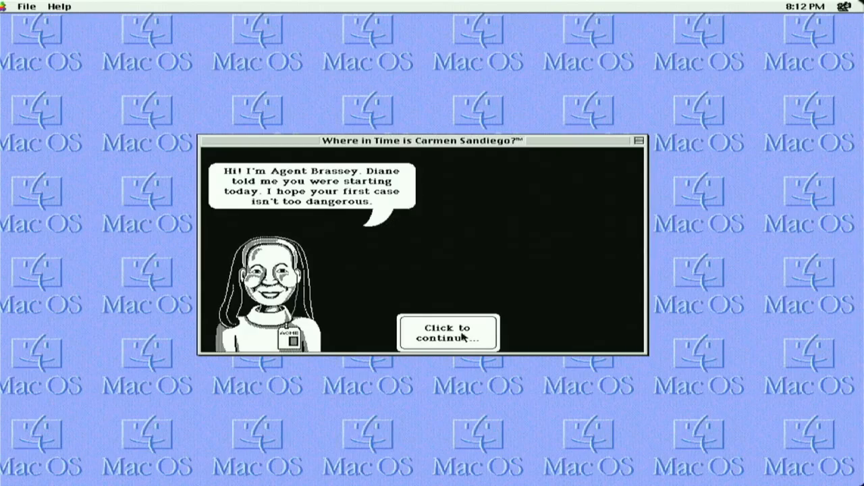
pyautogui.click(447, 331)
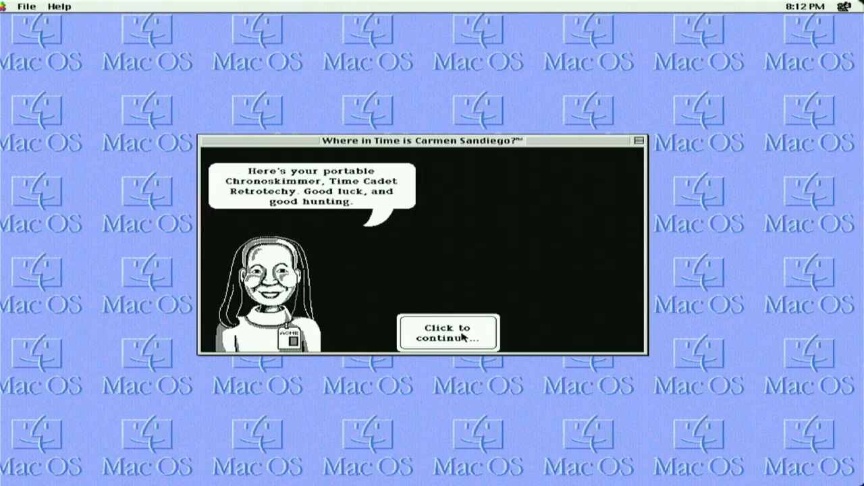
pyautogui.click(448, 332)
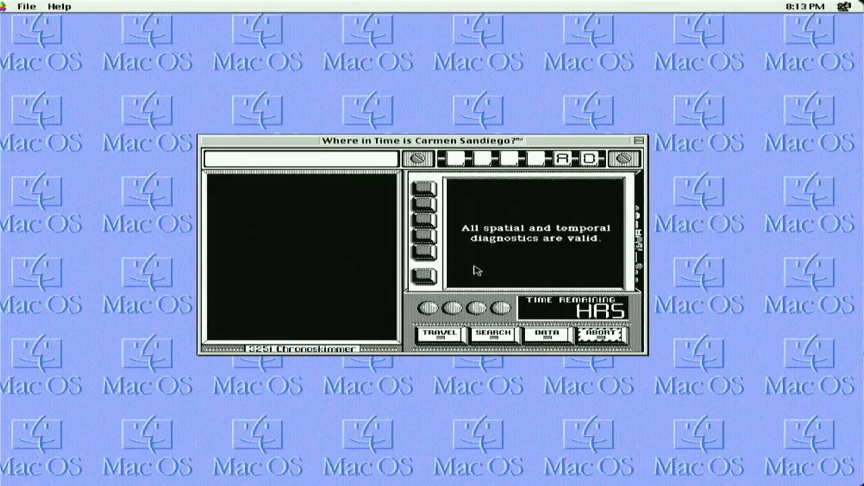
# Show The Chief's message about the intercepted Time Patrol crime alert
pyautogui.click(422, 222)
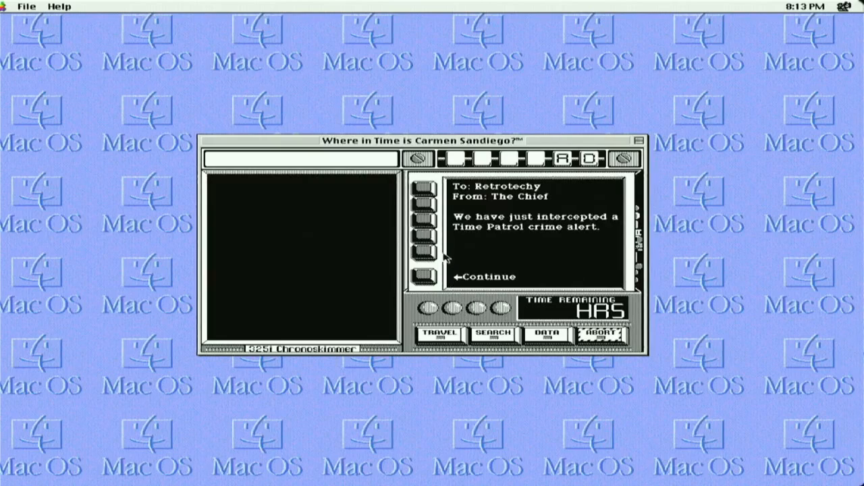
pyautogui.moveTo(453, 291)
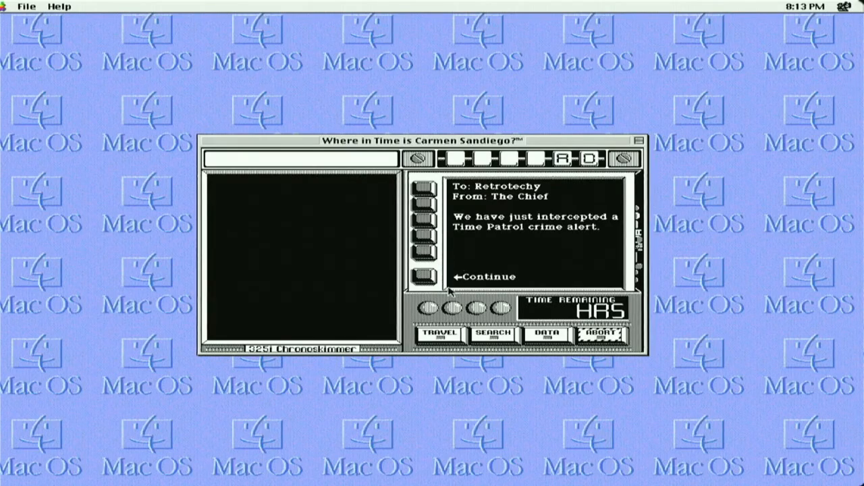
pyautogui.moveTo(459, 262)
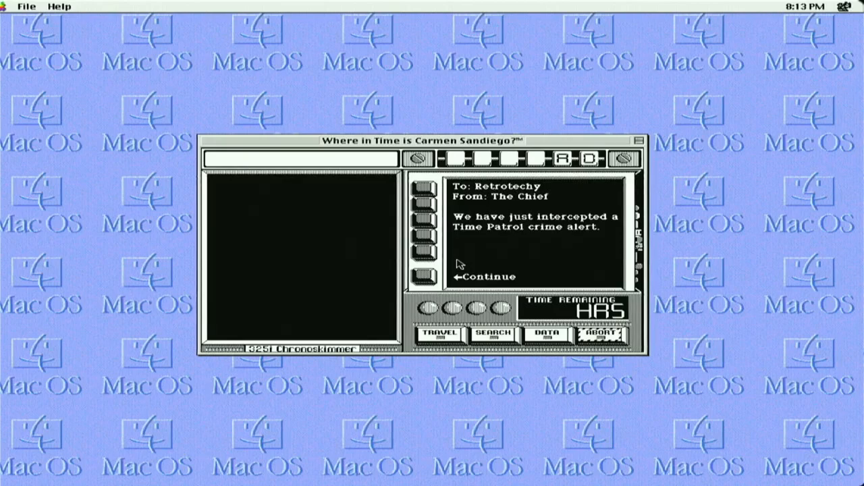
pyautogui.moveTo(451, 245)
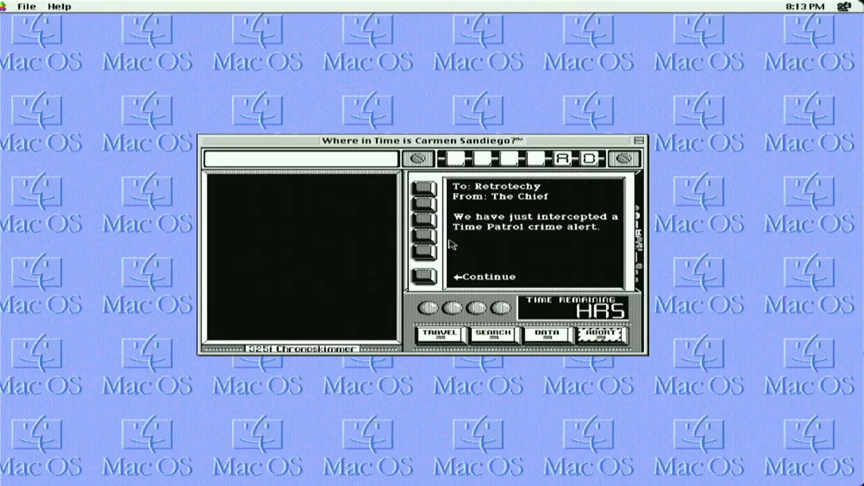